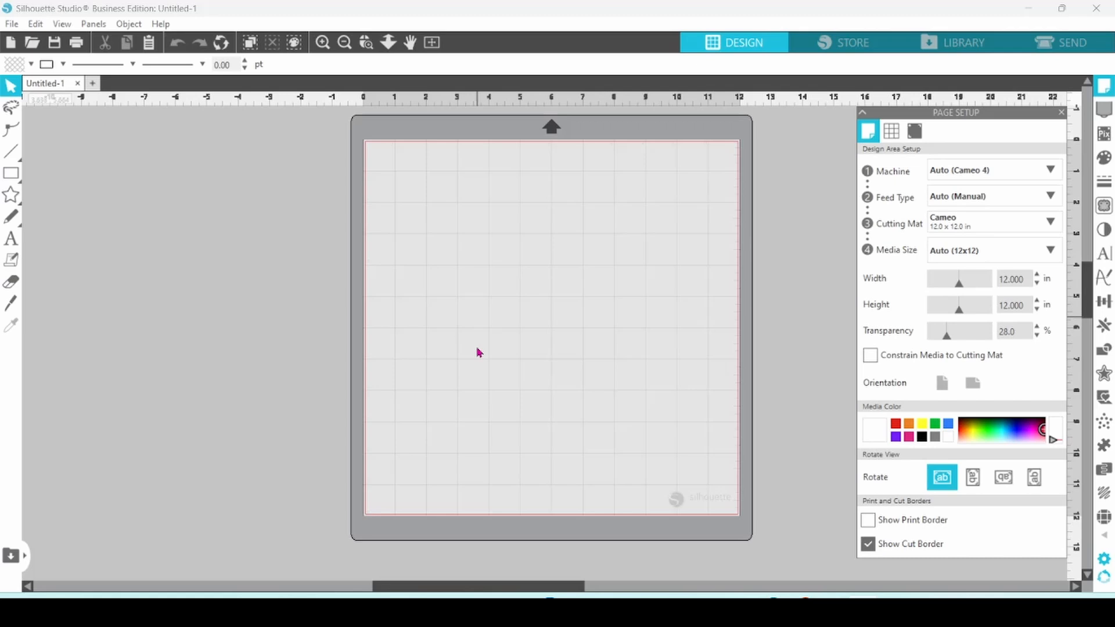
mouse_move(700, 317)
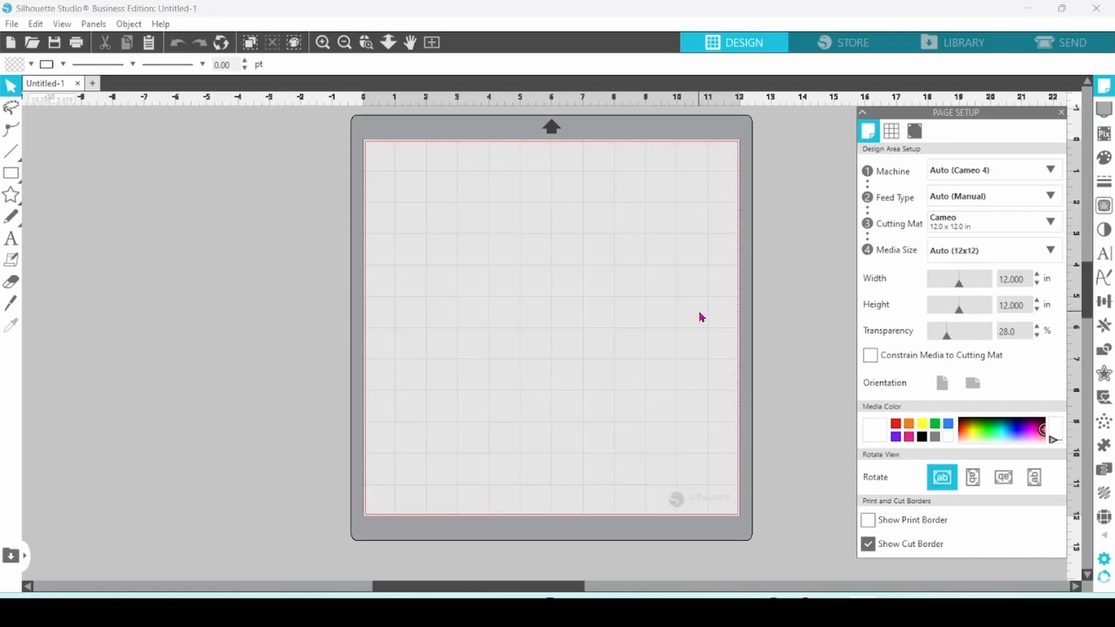
mouse_move(1059, 118)
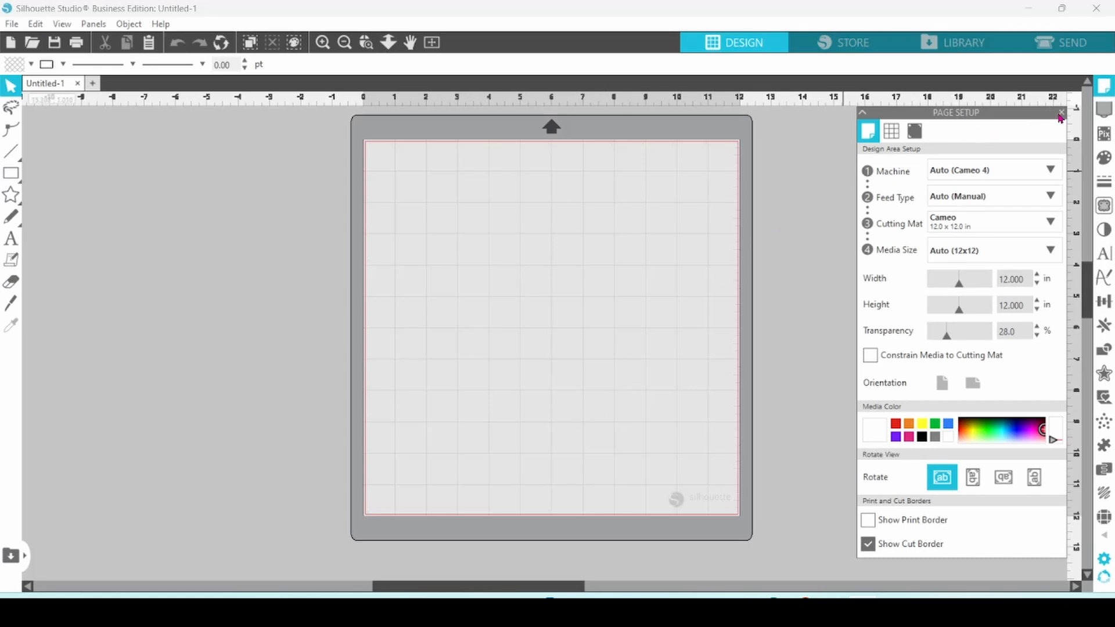
- Close page setup so the blank 12x12 mat fills the workspace, and show the basic shapes
left_click(1061, 112)
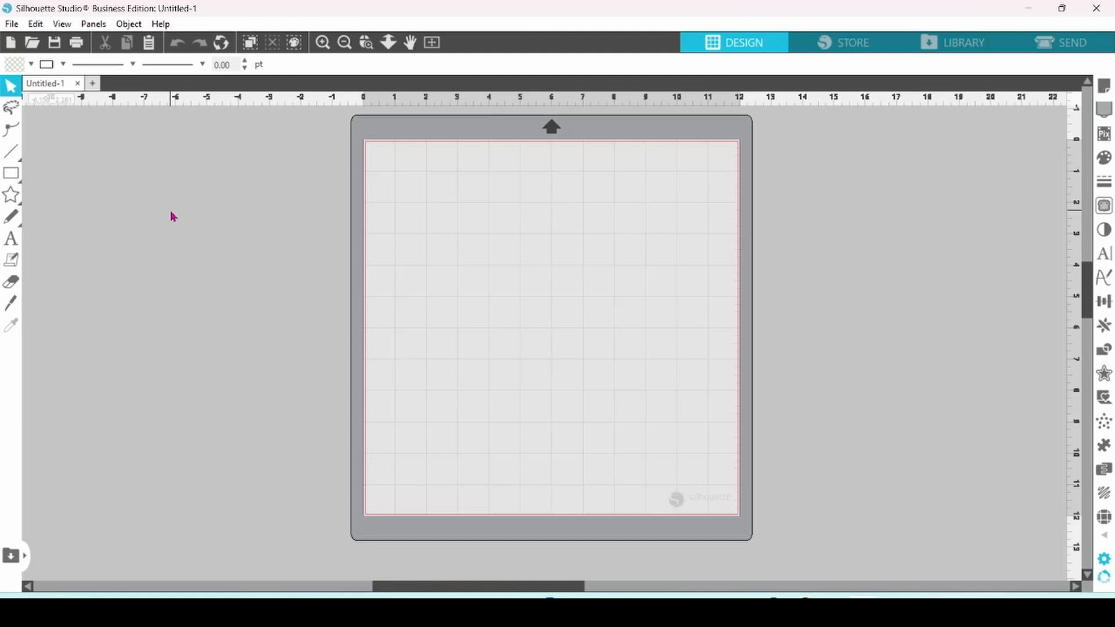
left_click(12, 173)
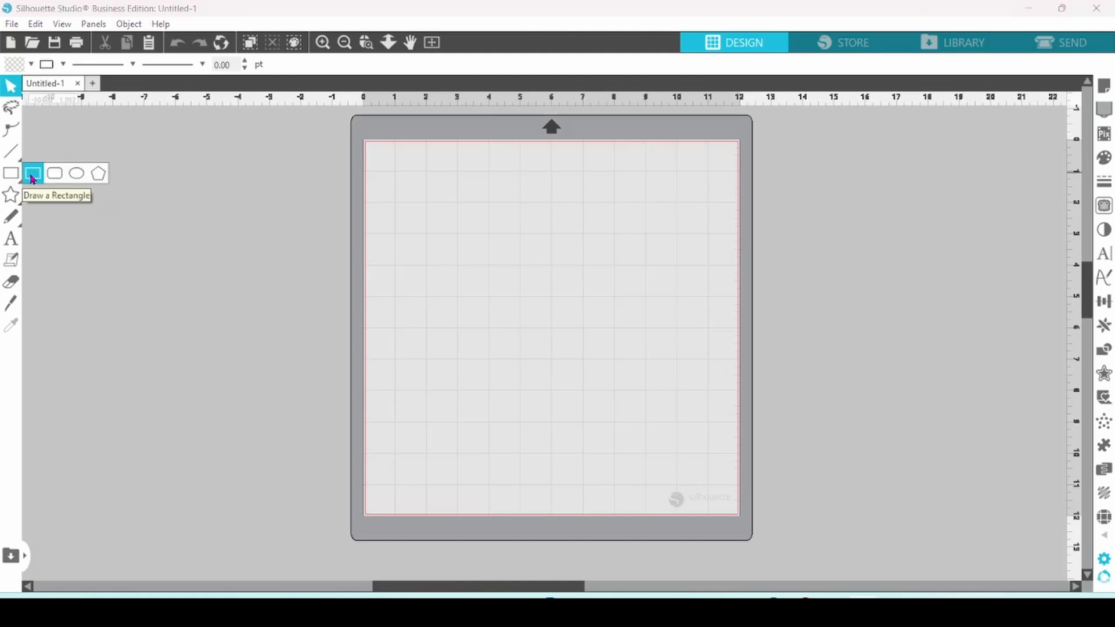
- Draw a square with width 3.100 in and nudge it slightly left
left_click(12, 173)
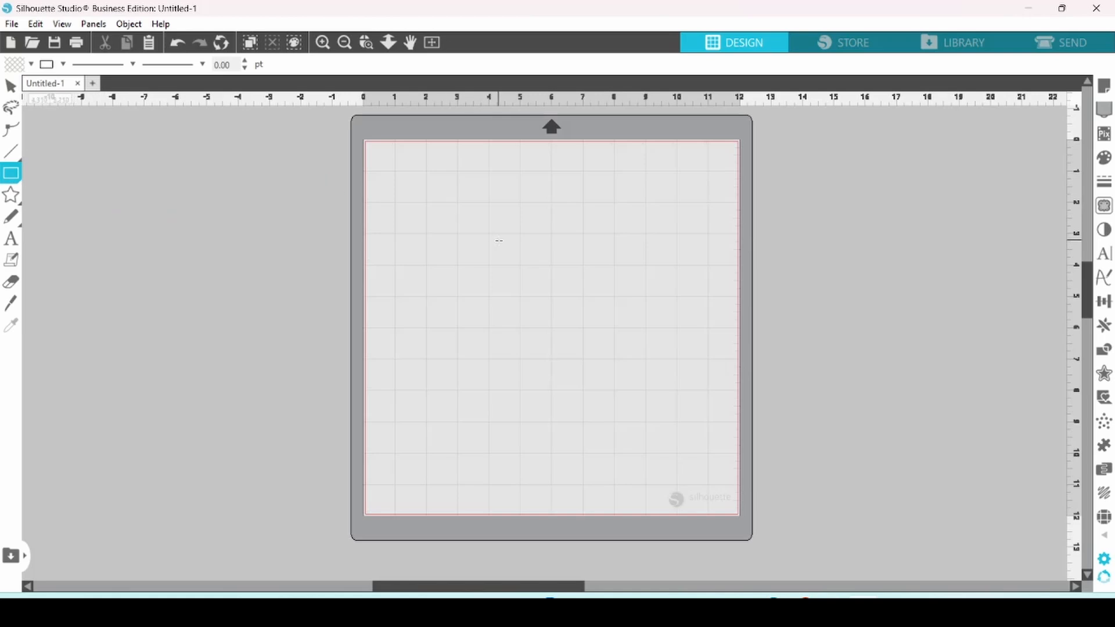
left_click_drag(498, 238, 603, 348)
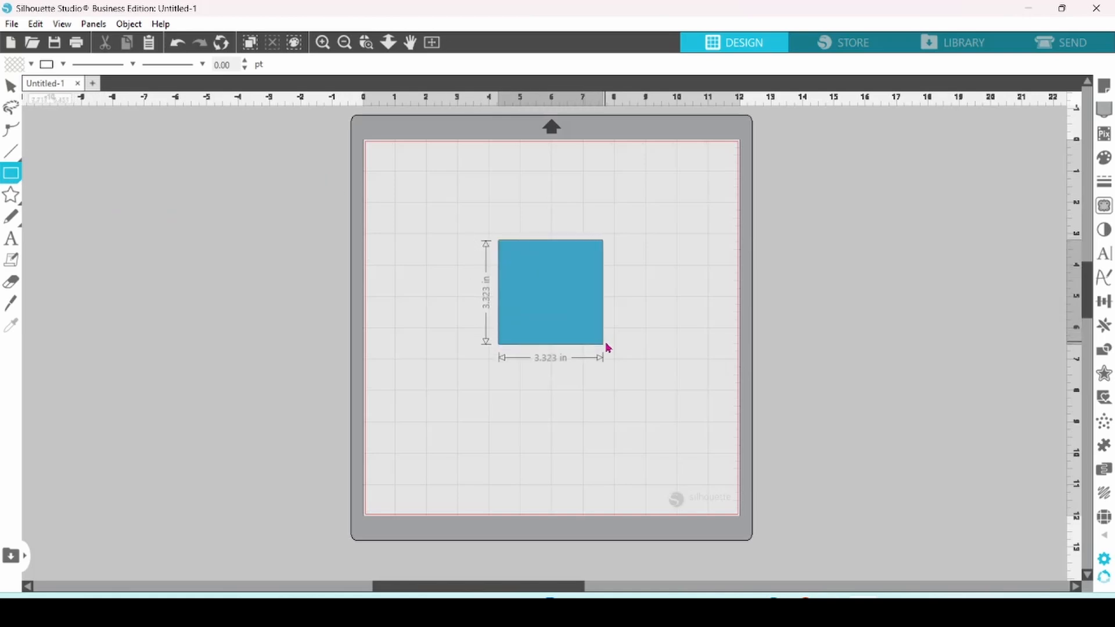
left_click(549, 292)
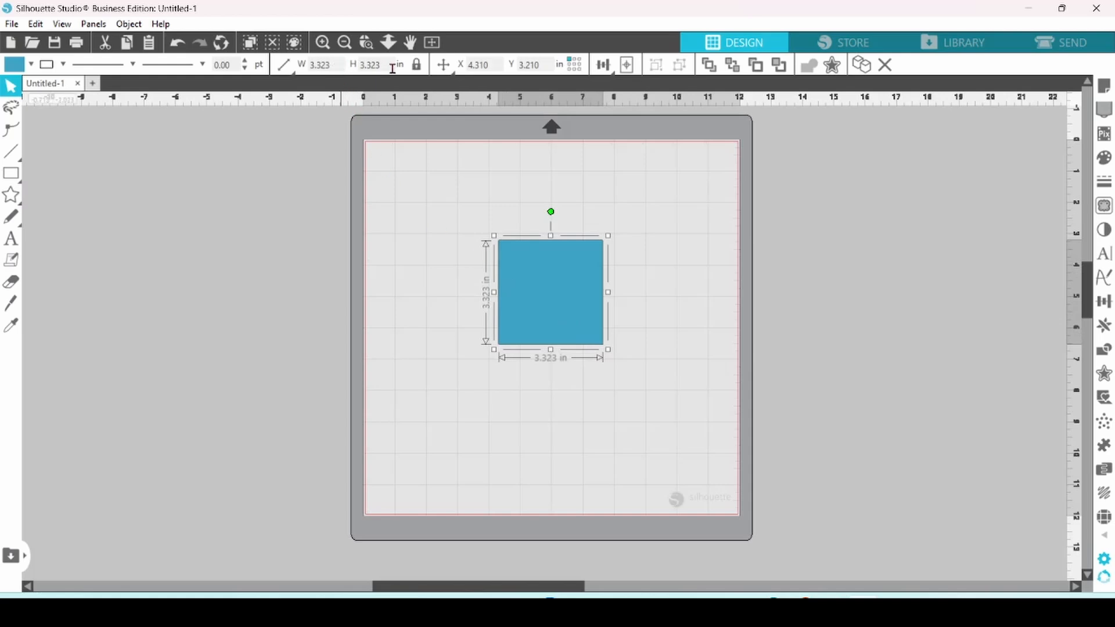
mouse_move(415, 65)
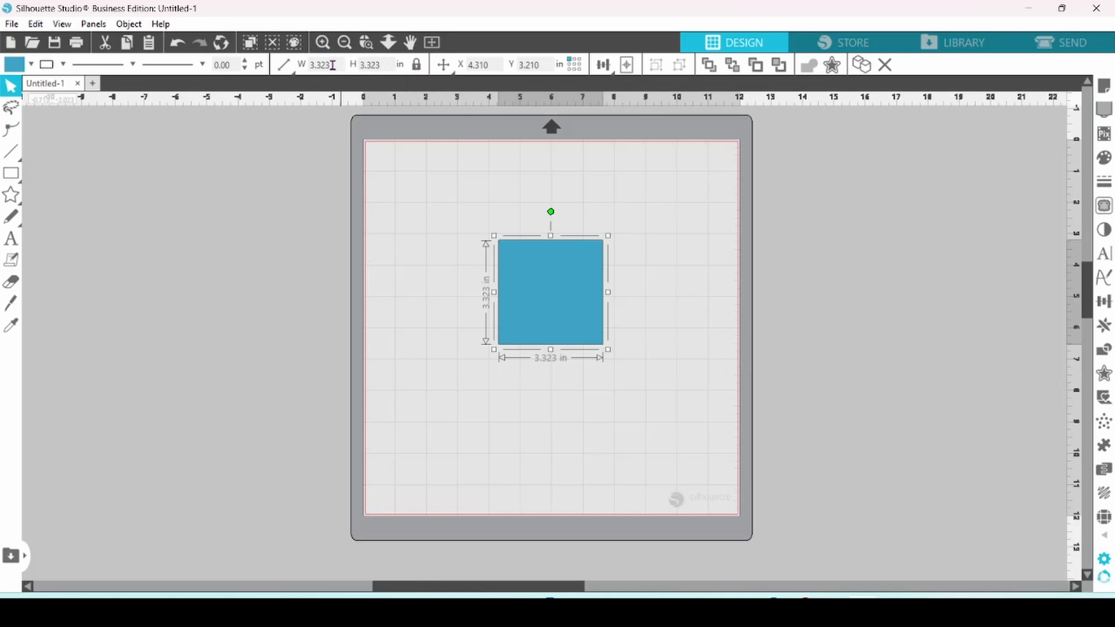
triple_click(320, 65)
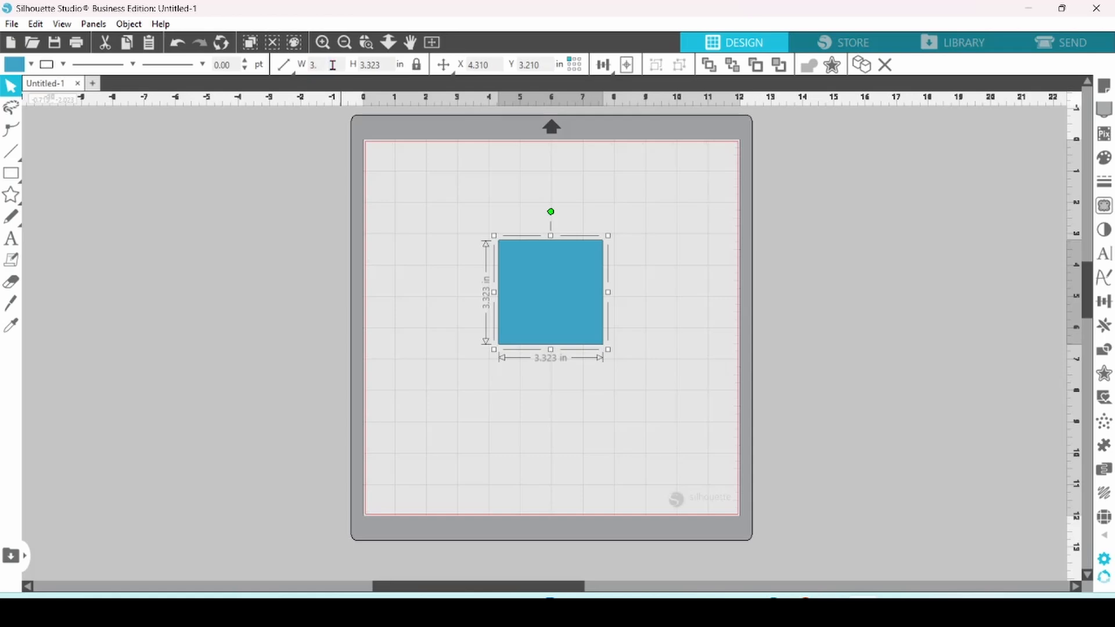
type("3.100")
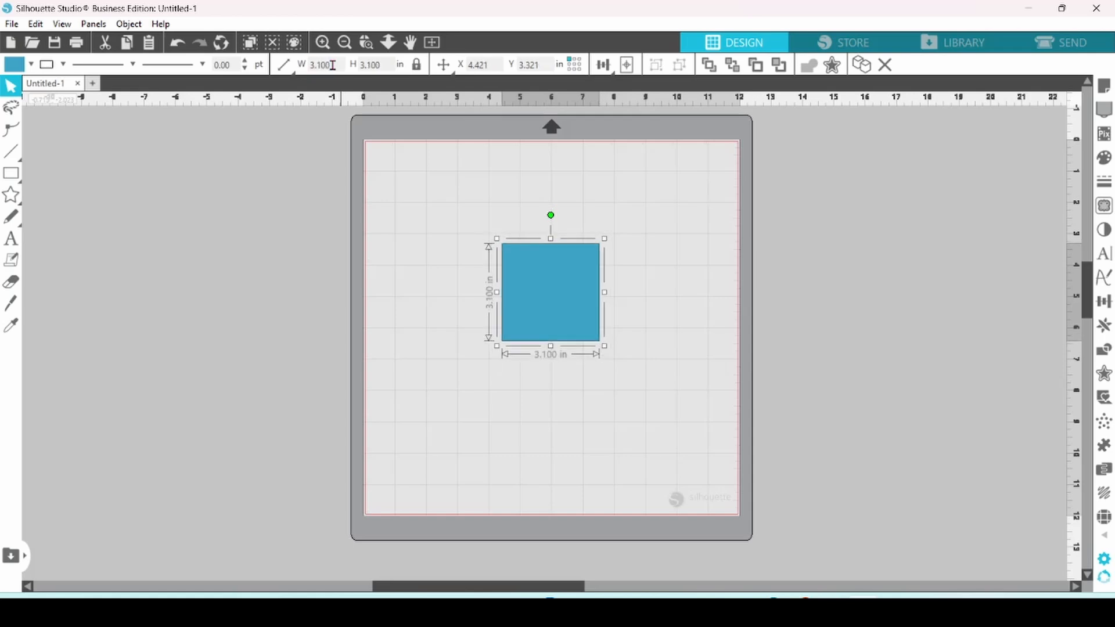
left_click_drag(550, 292, 539, 294)
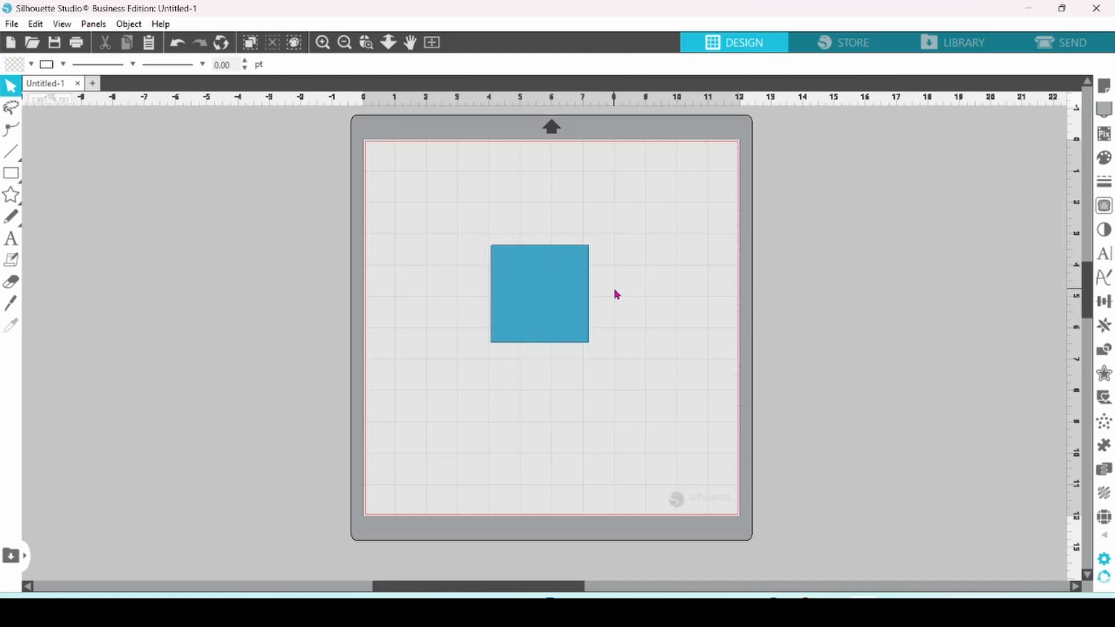
left_click(539, 293)
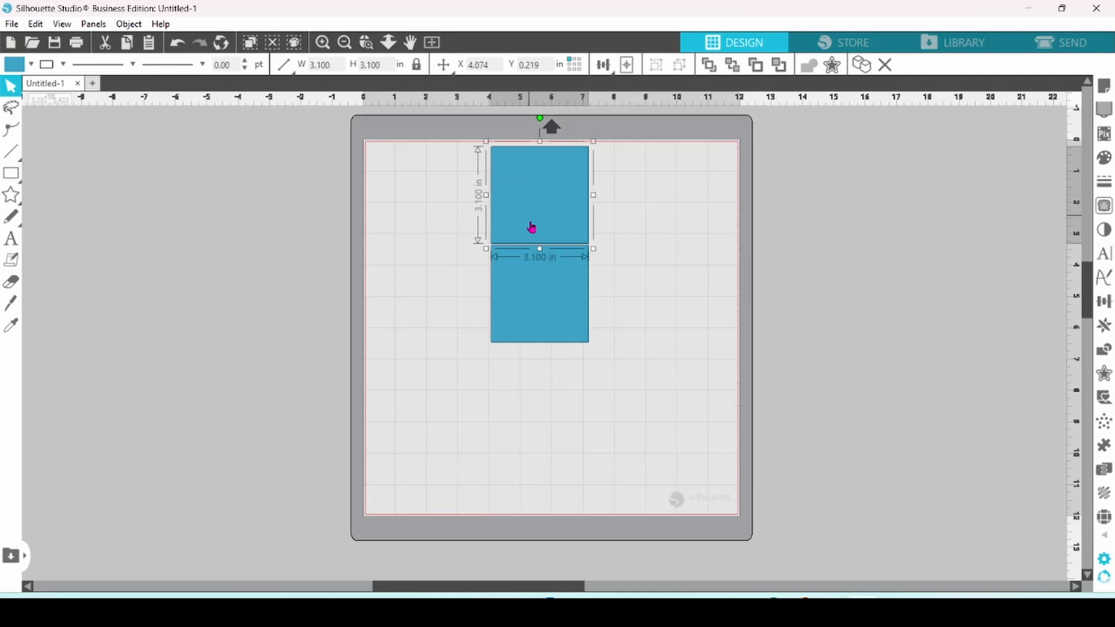
mouse_move(526, 190)
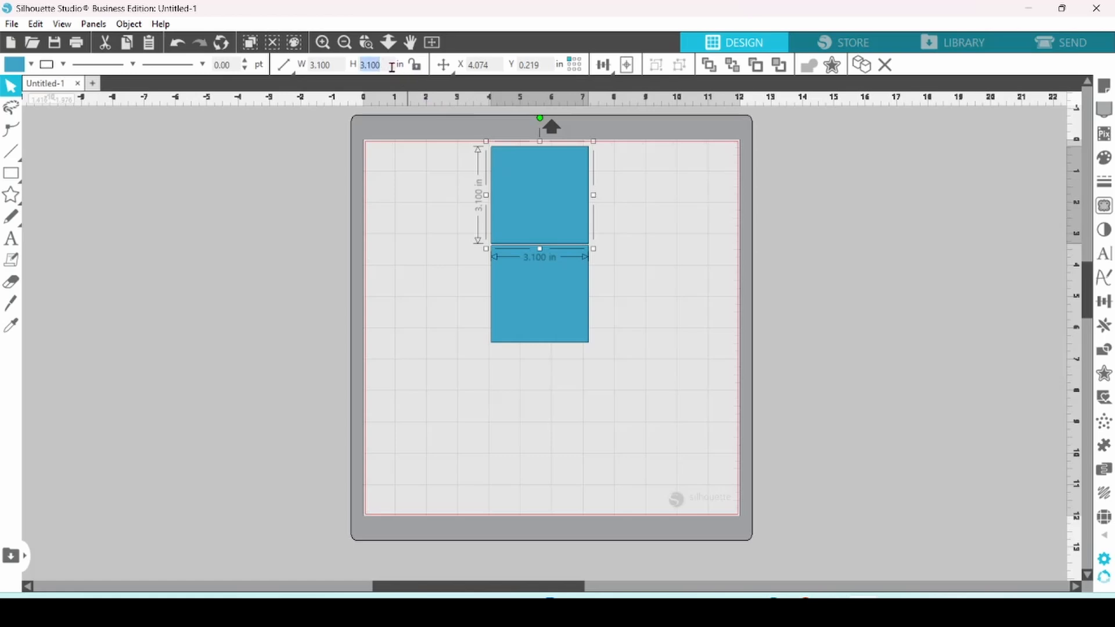
- Make a 0.500 in high strip and place copies against the square's top and bottom edges
type(".5")
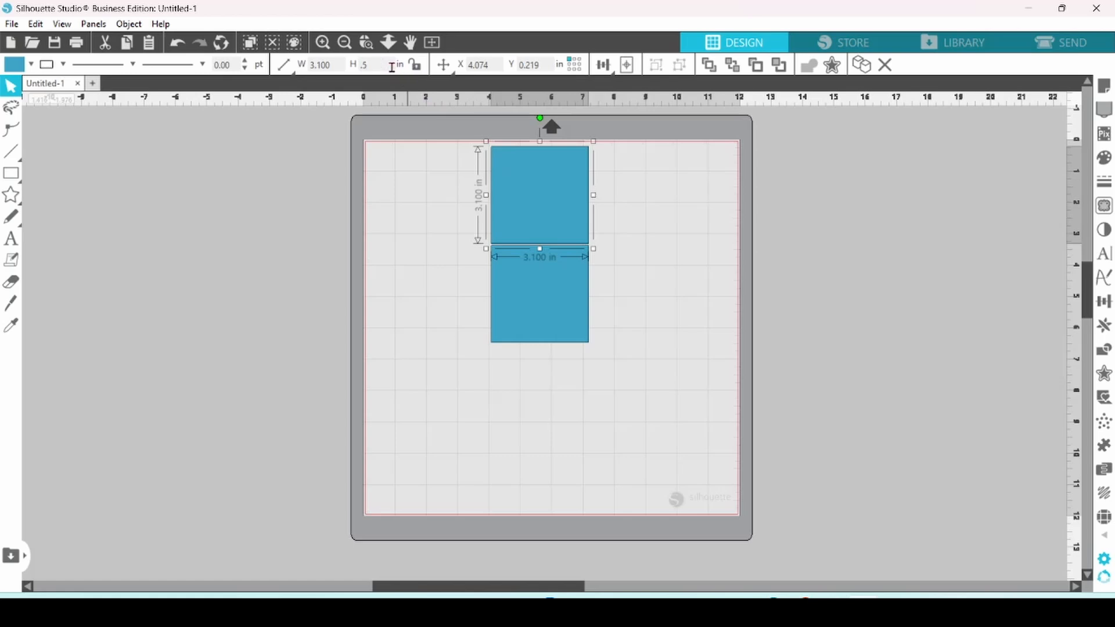
type("0.500")
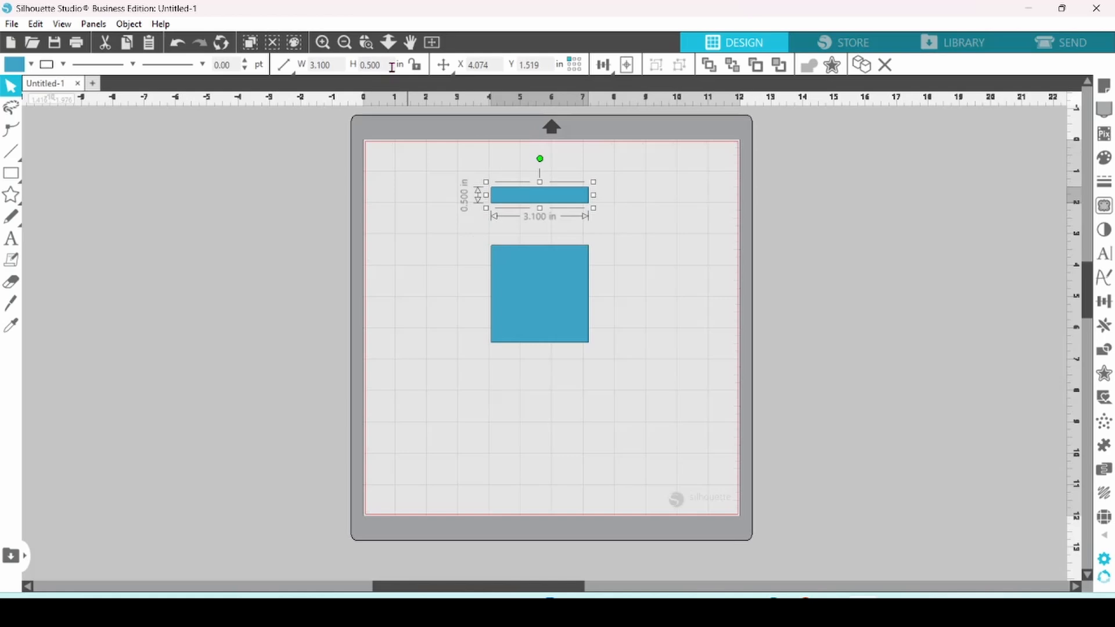
left_click_drag(539, 194, 538, 215)
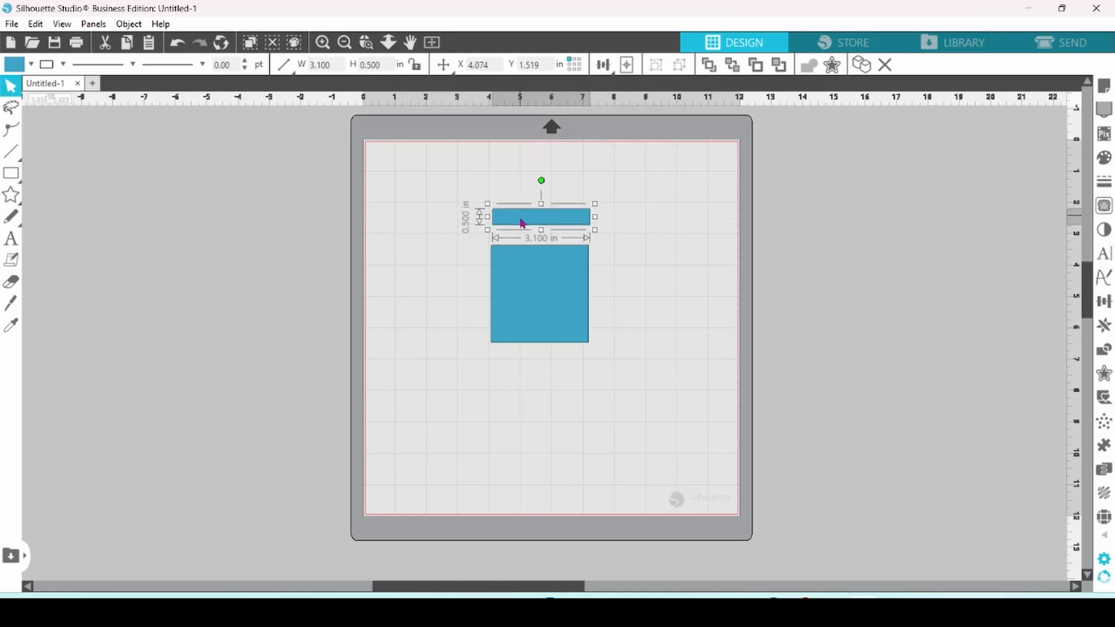
left_click_drag(521, 216, 520, 235)
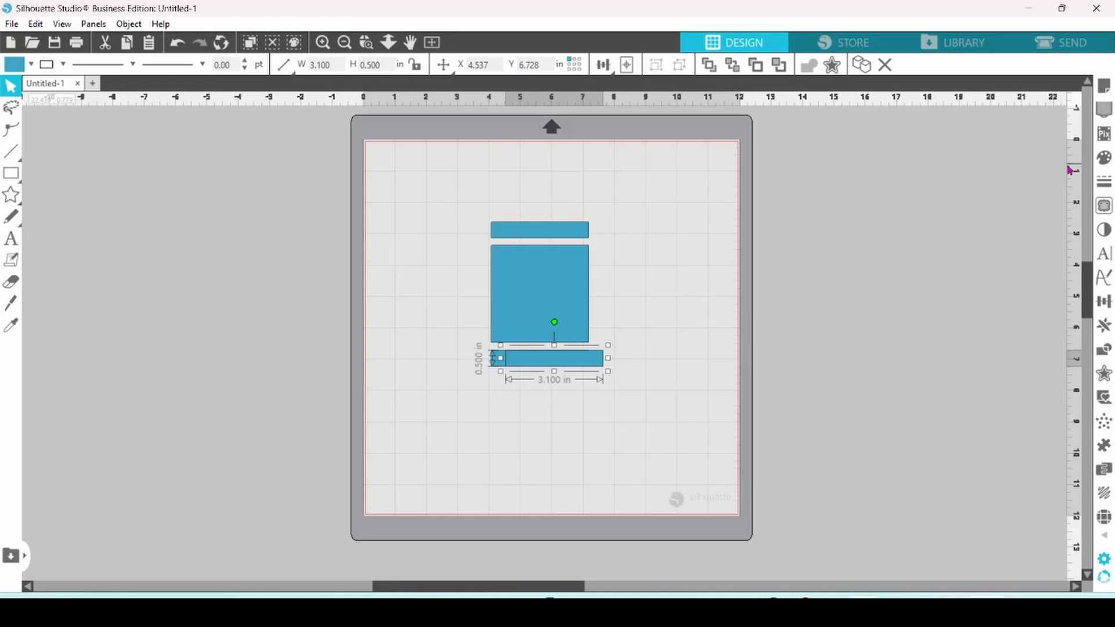
- Rotate a strip to 90° with Transform and set it against the square's side
left_click(1102, 300)
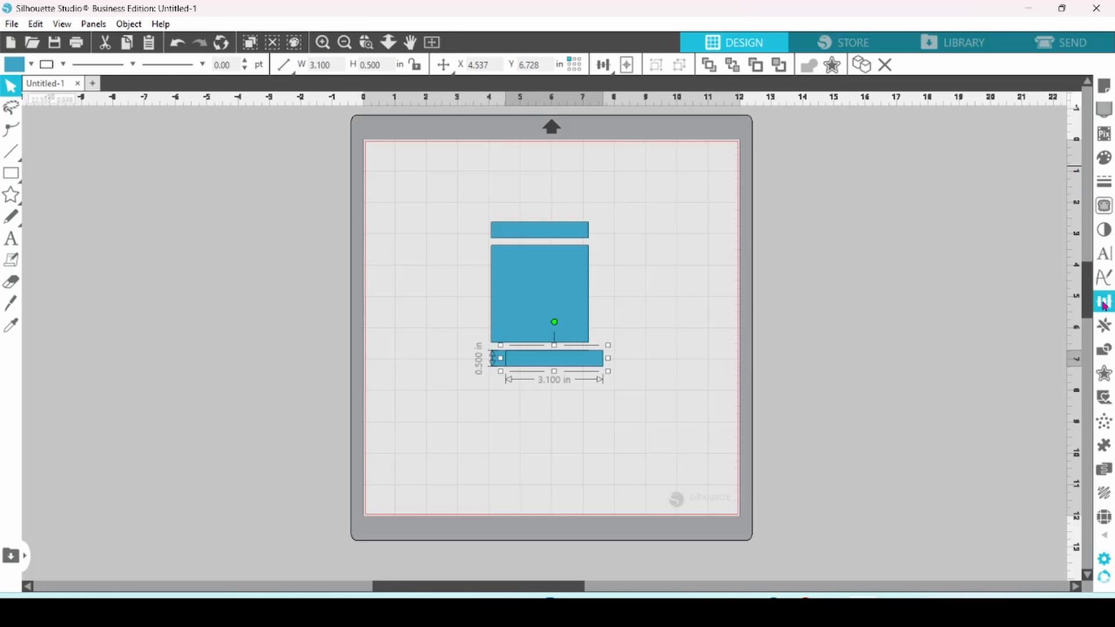
left_click(1103, 301)
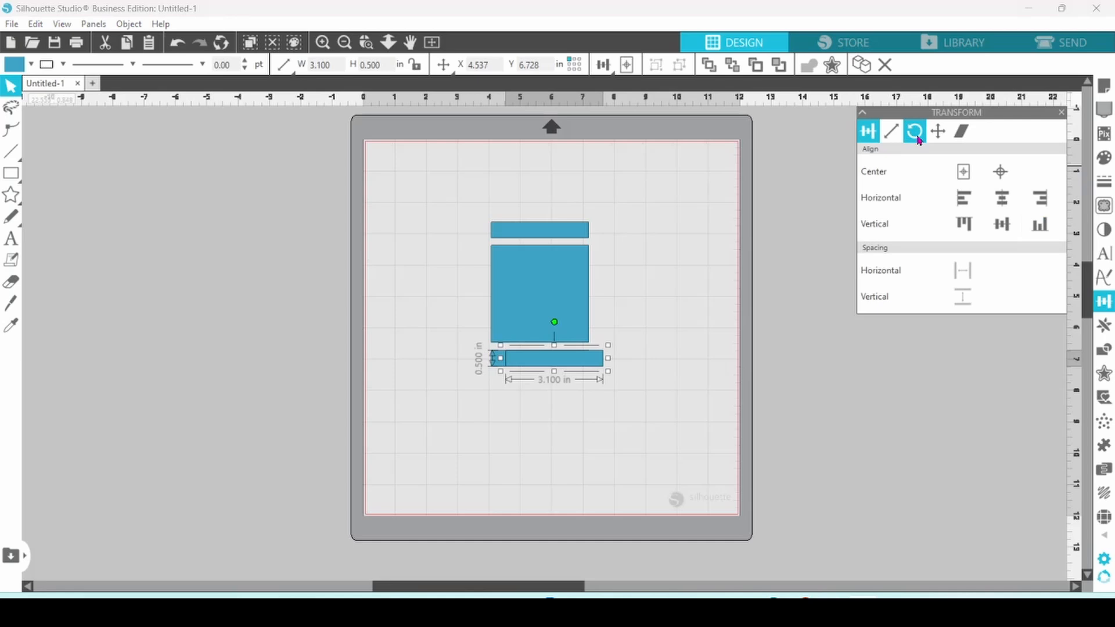
left_click(915, 131)
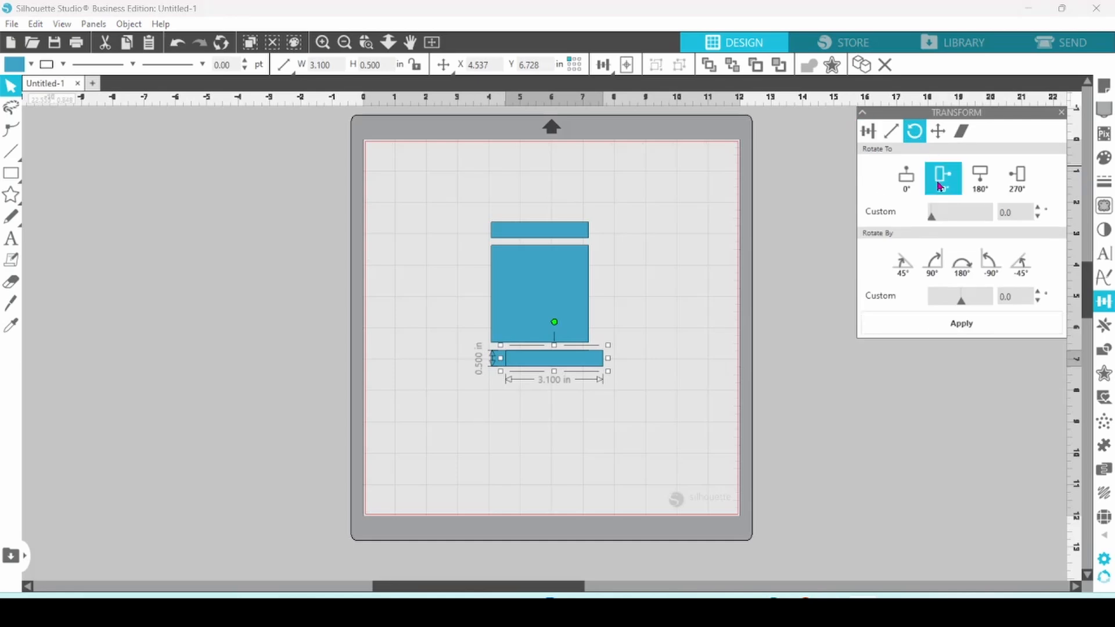
left_click(942, 178)
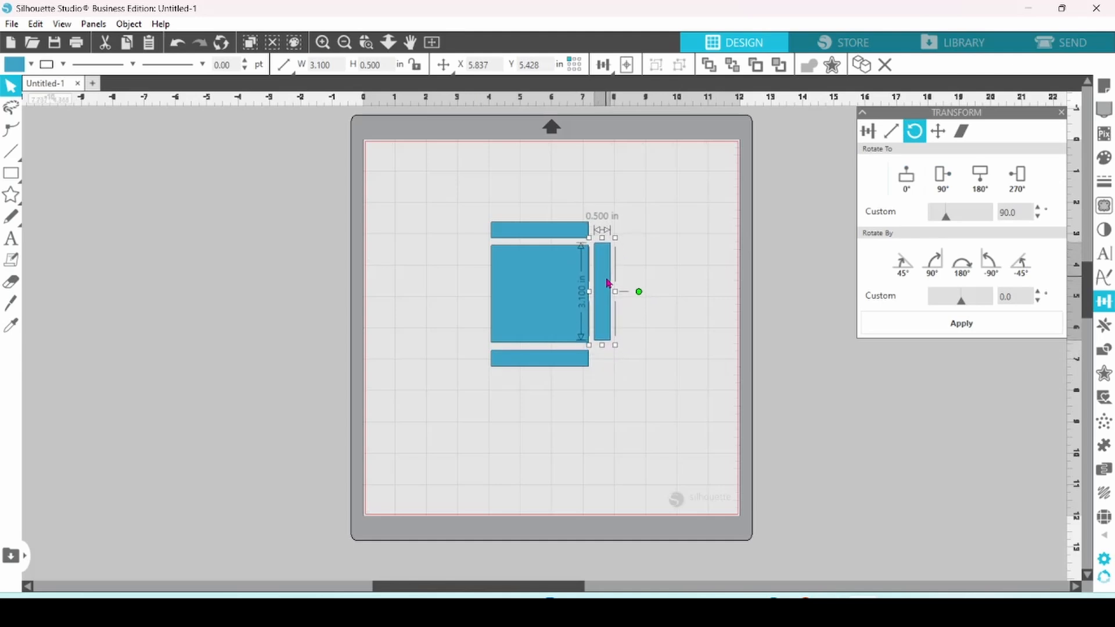
left_click_drag(608, 285, 608, 292)
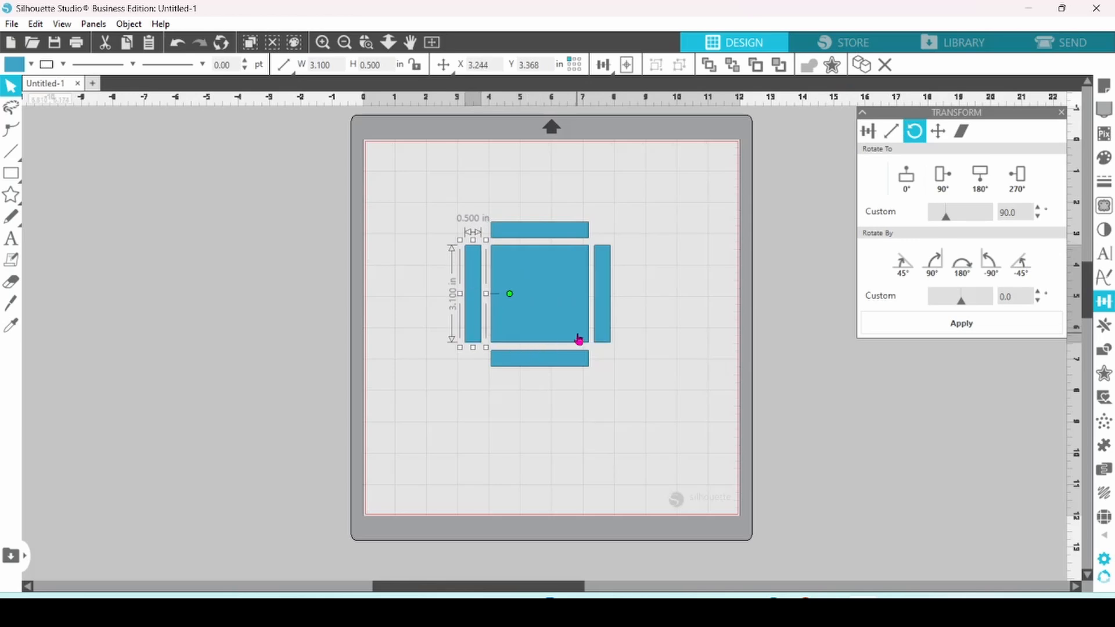
mouse_move(530, 276)
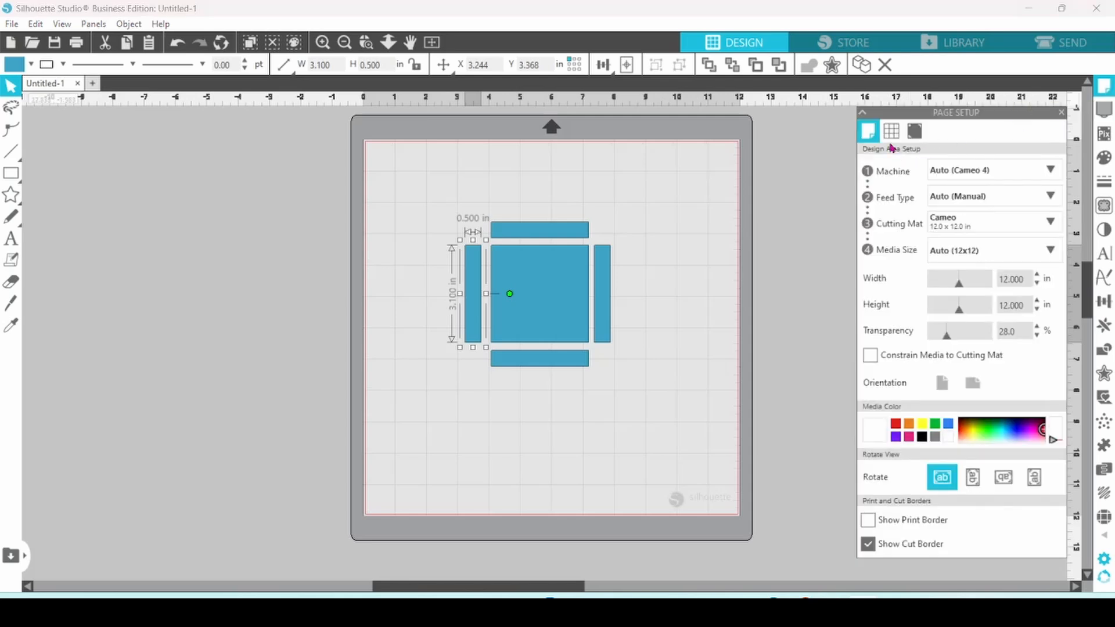
- Close the page setup settings again
left_click(891, 131)
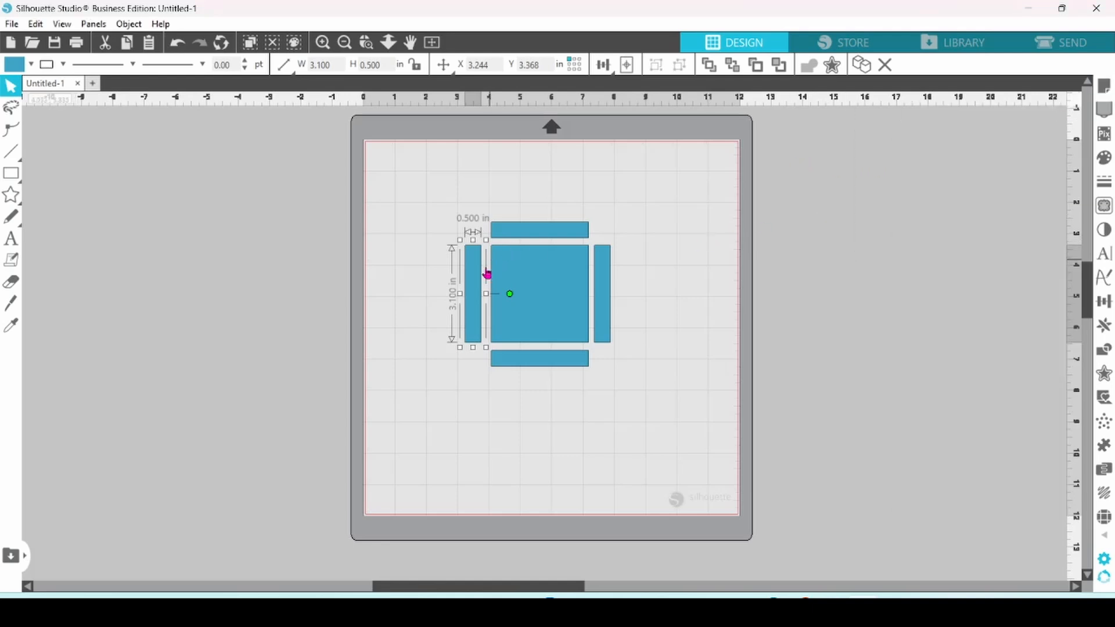
mouse_move(556, 278)
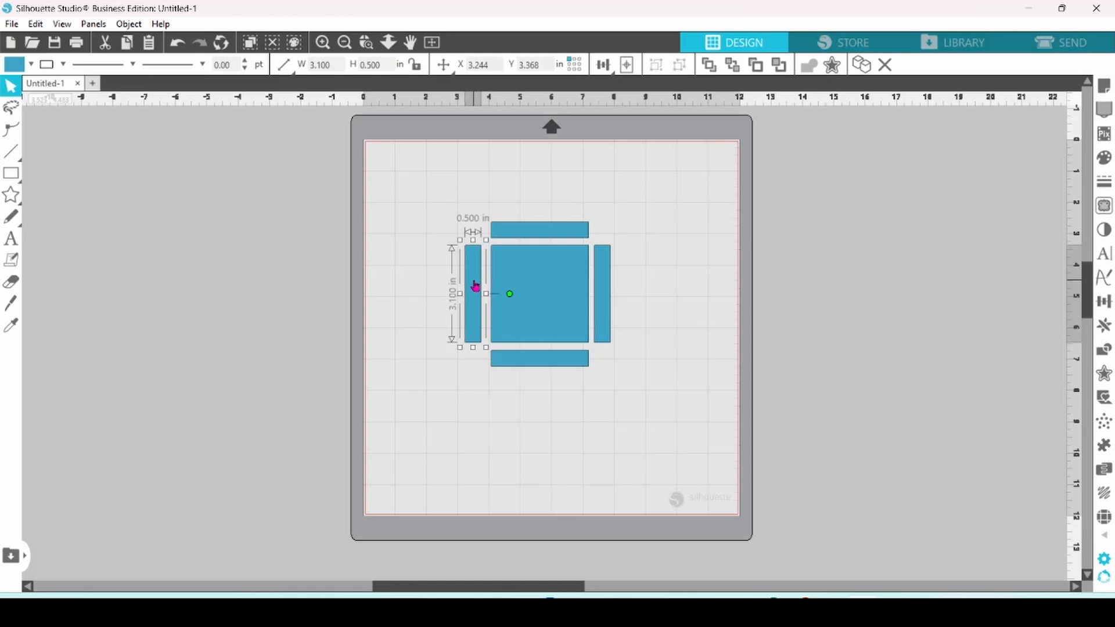
mouse_move(846, 101)
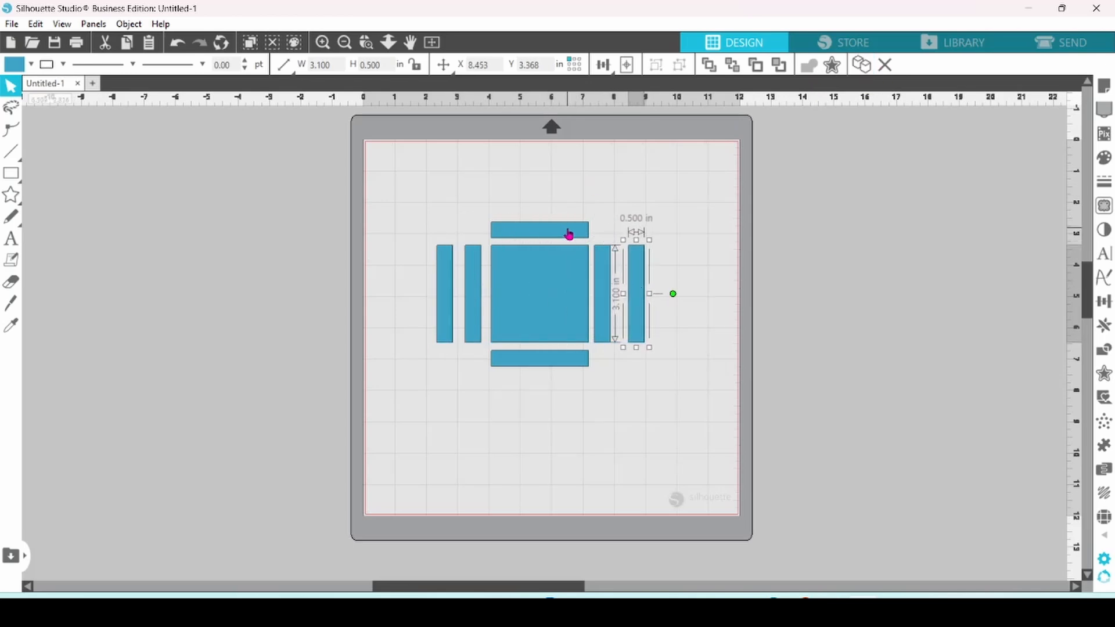
mouse_move(183, 238)
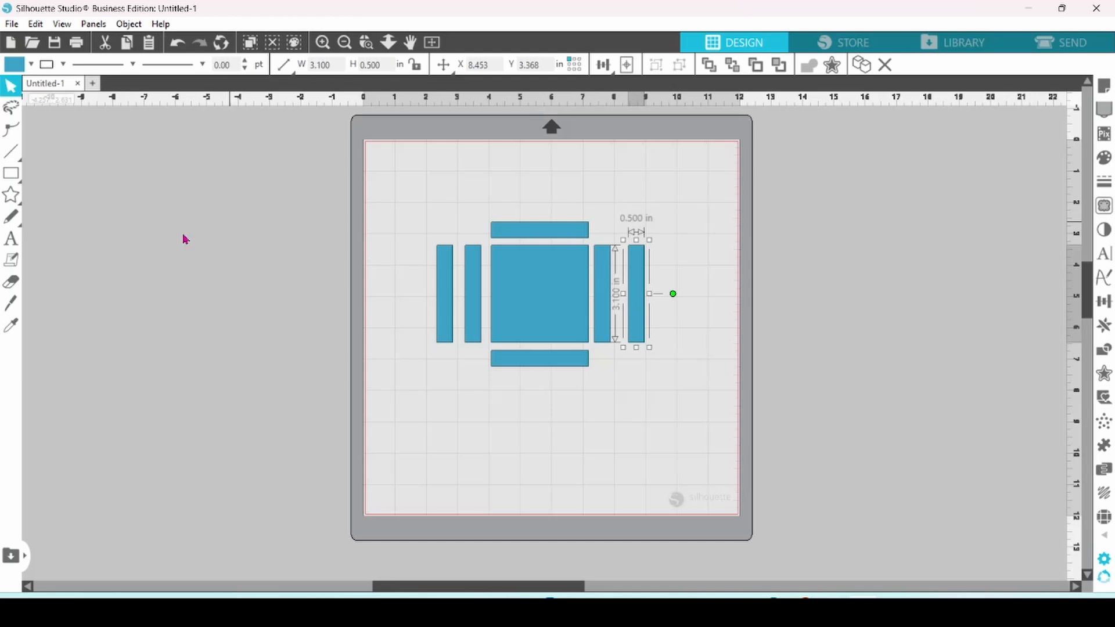
- Deselect the strips and bring up rotation settings for the new trapezoid
left_click(11, 194)
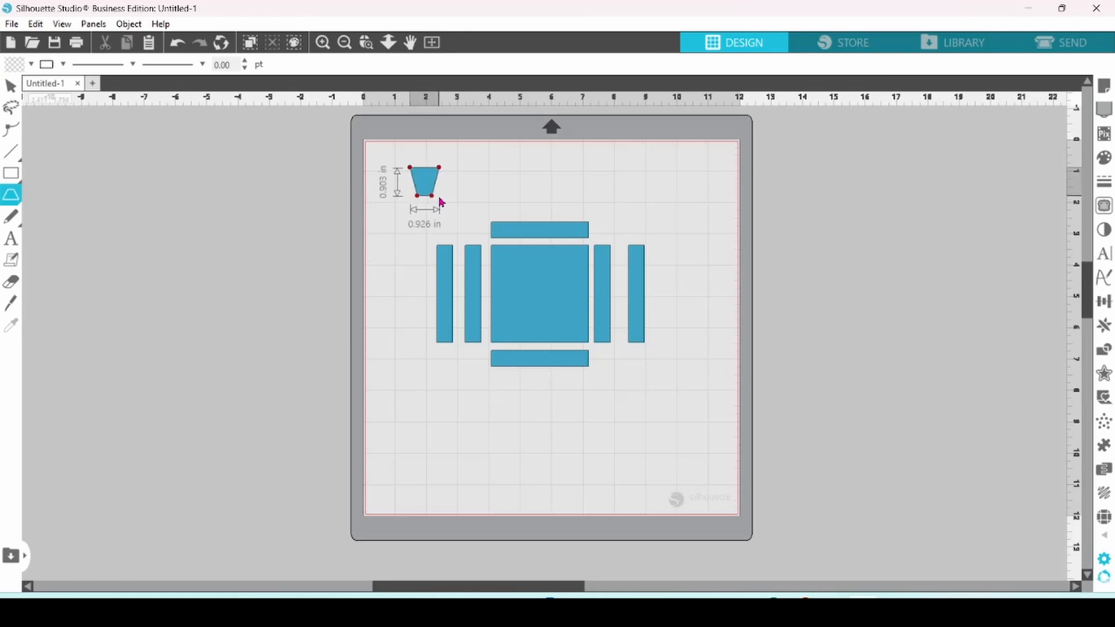
right_click(424, 182)
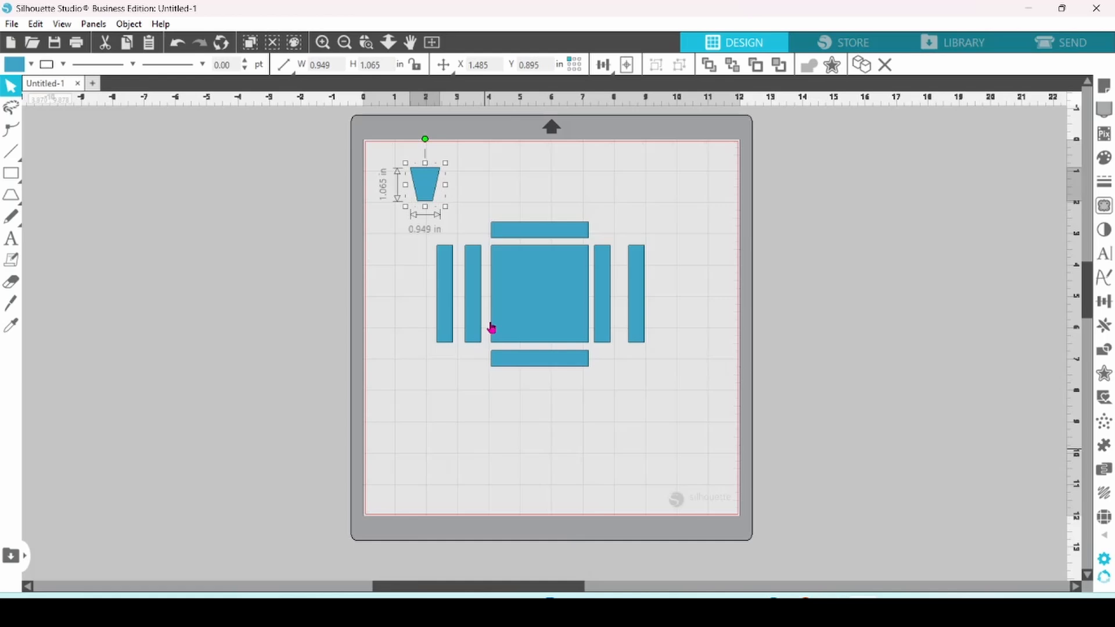
left_click(1103, 301)
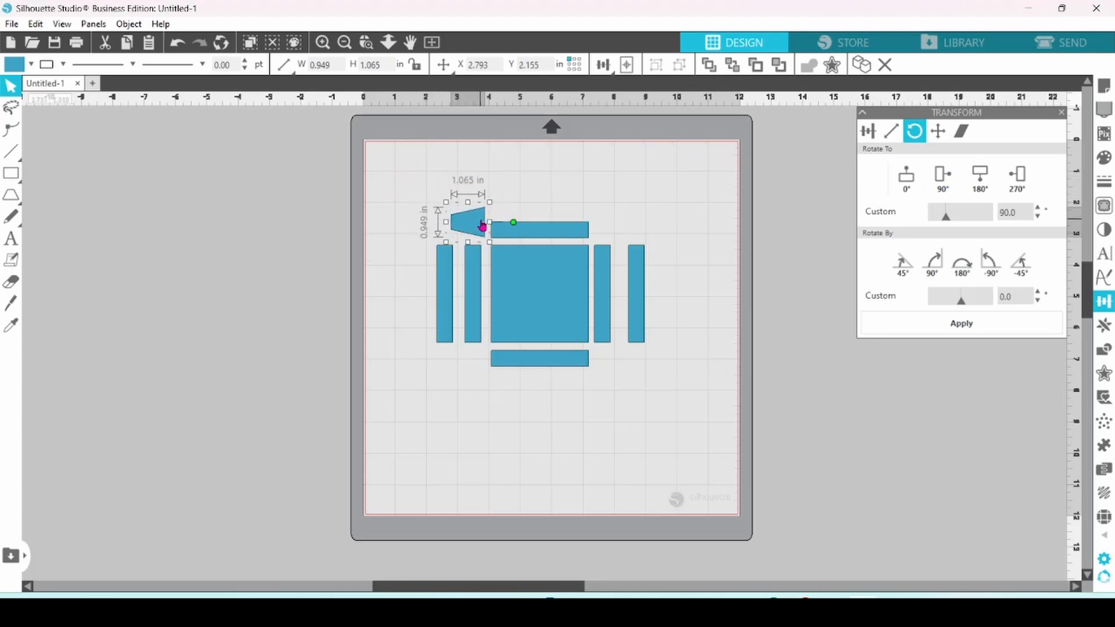
mouse_move(601, 229)
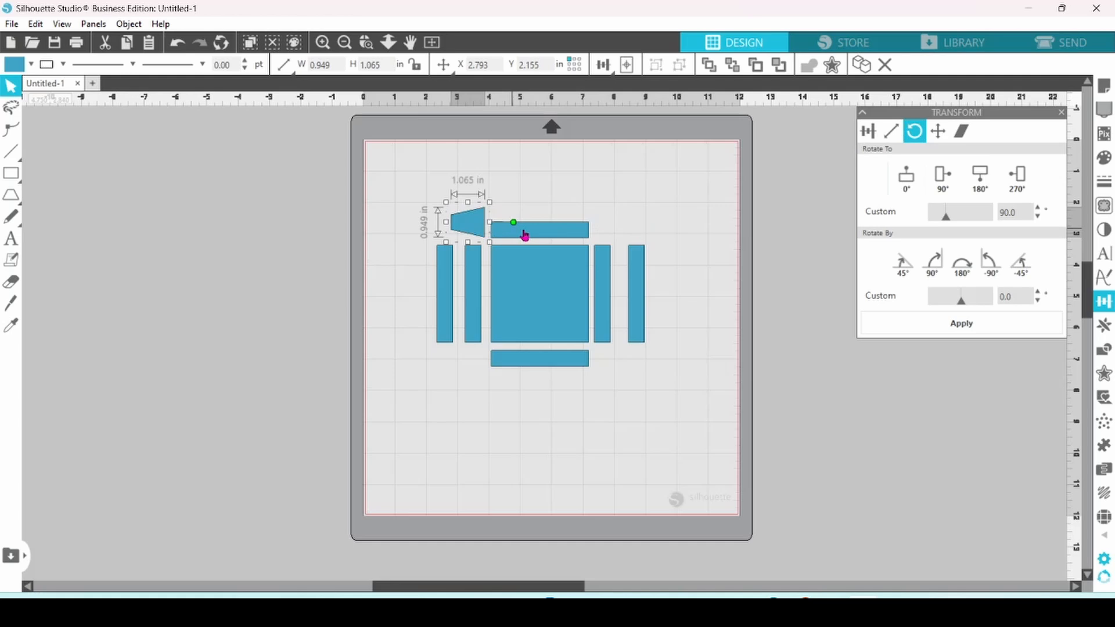
mouse_move(525, 238)
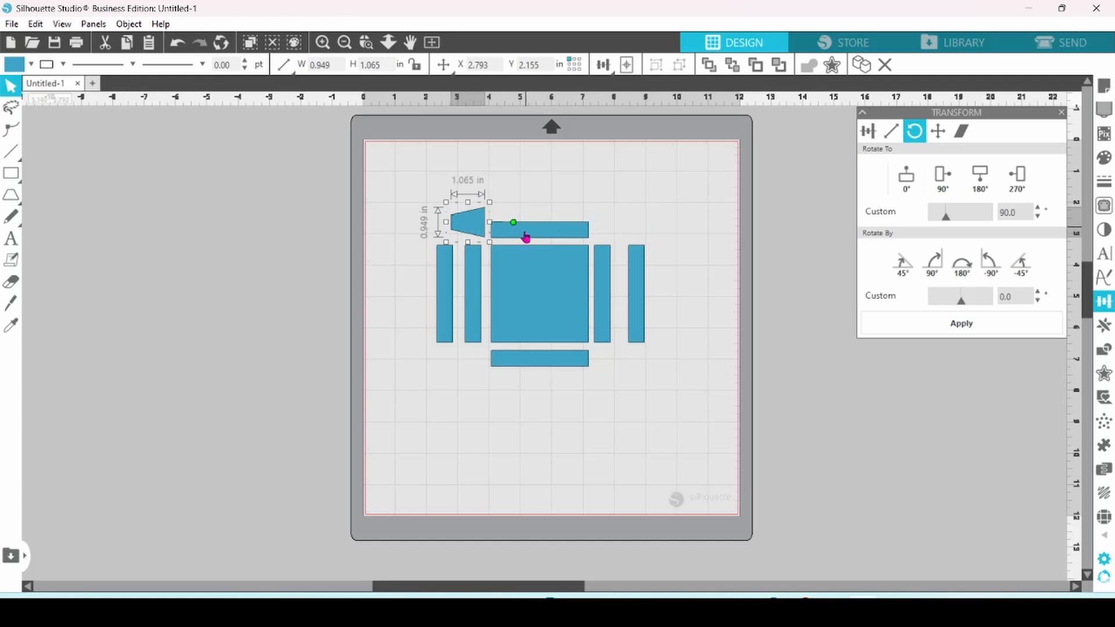
mouse_move(523, 233)
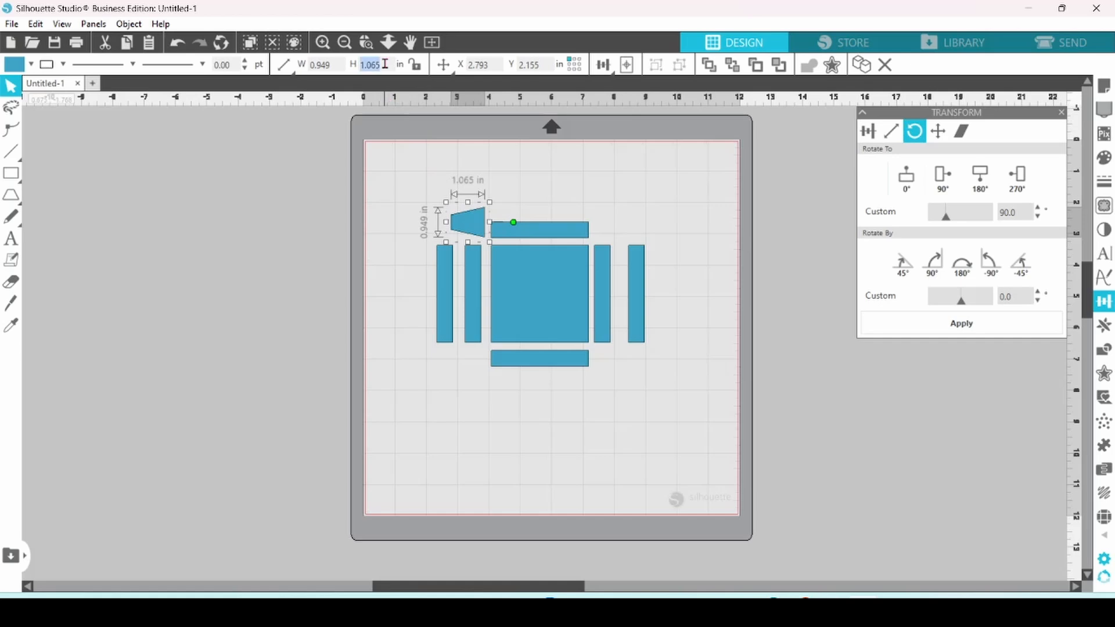
- Resize the trapezoid to a 0.500 in tab beside the top flap and copy it below
type("0.500")
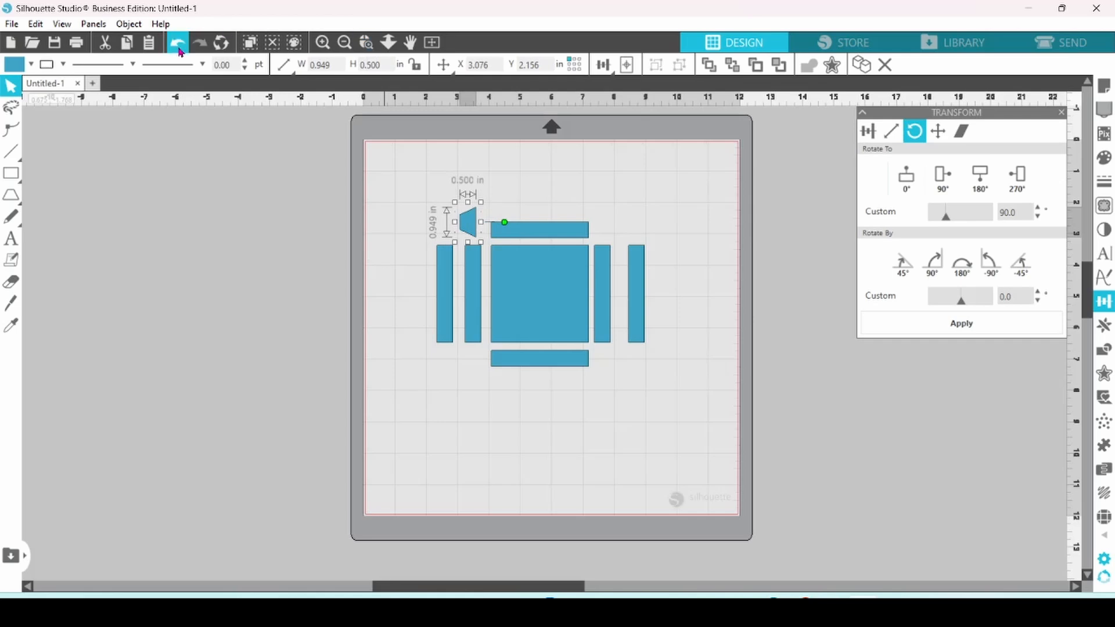
left_click_drag(503, 221, 513, 222)
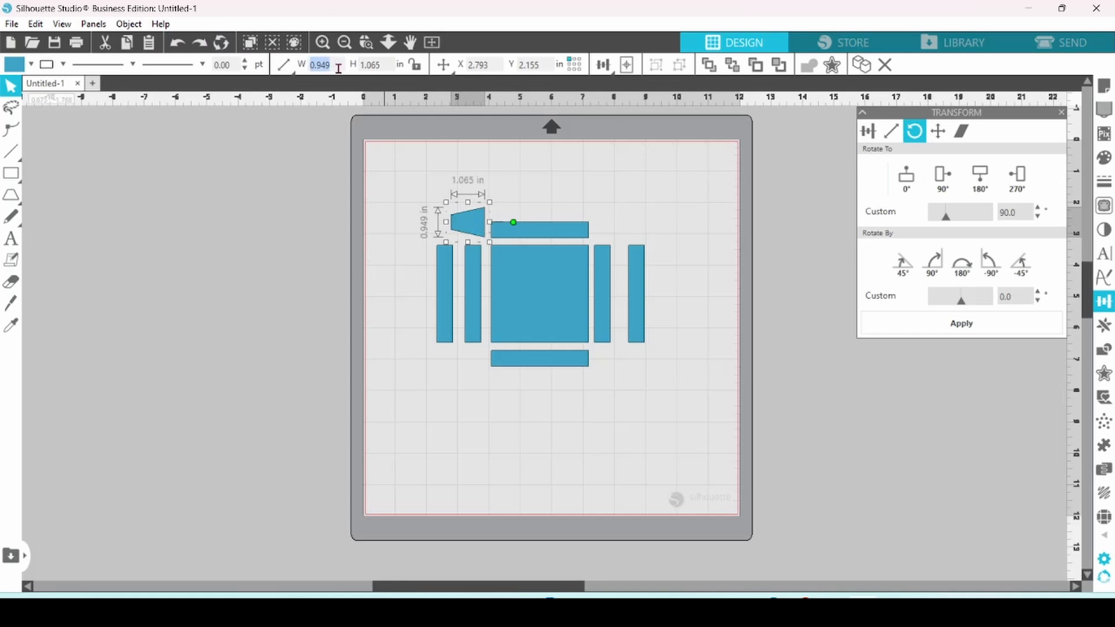
type("0.500")
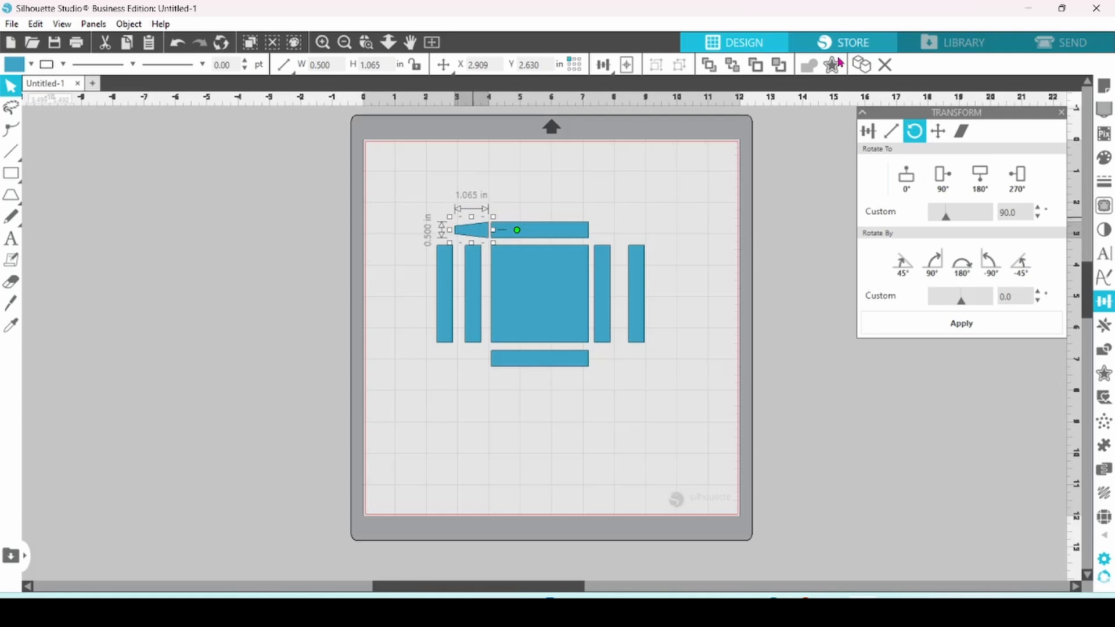
left_click_drag(469, 230, 505, 231)
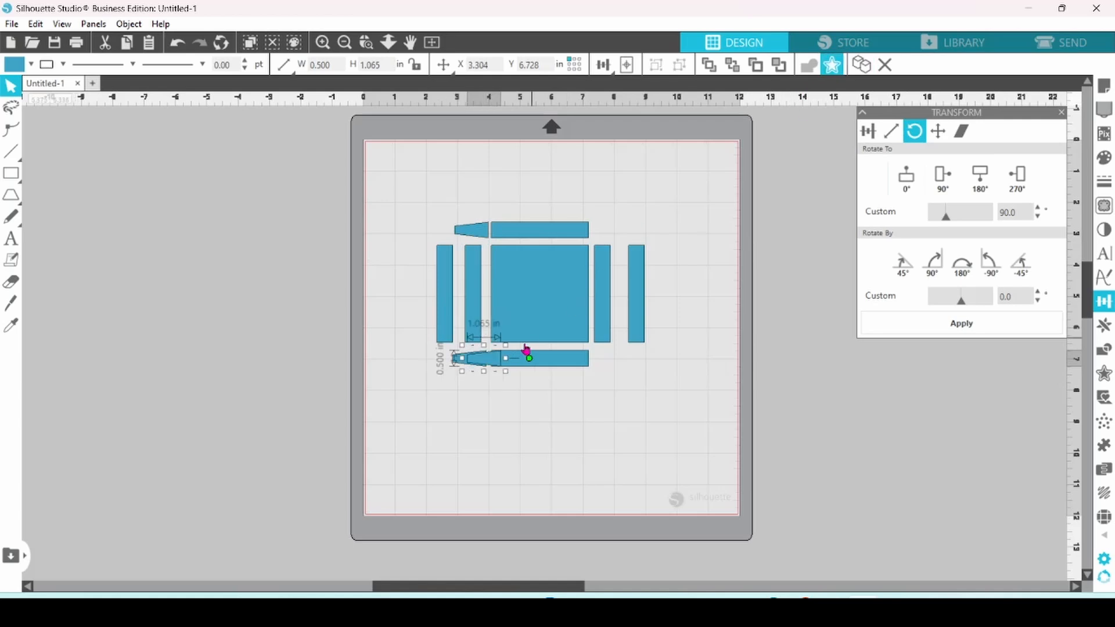
- Try Rotate To orientations until the lower tapered tab matches its flap end
left_click(905, 178)
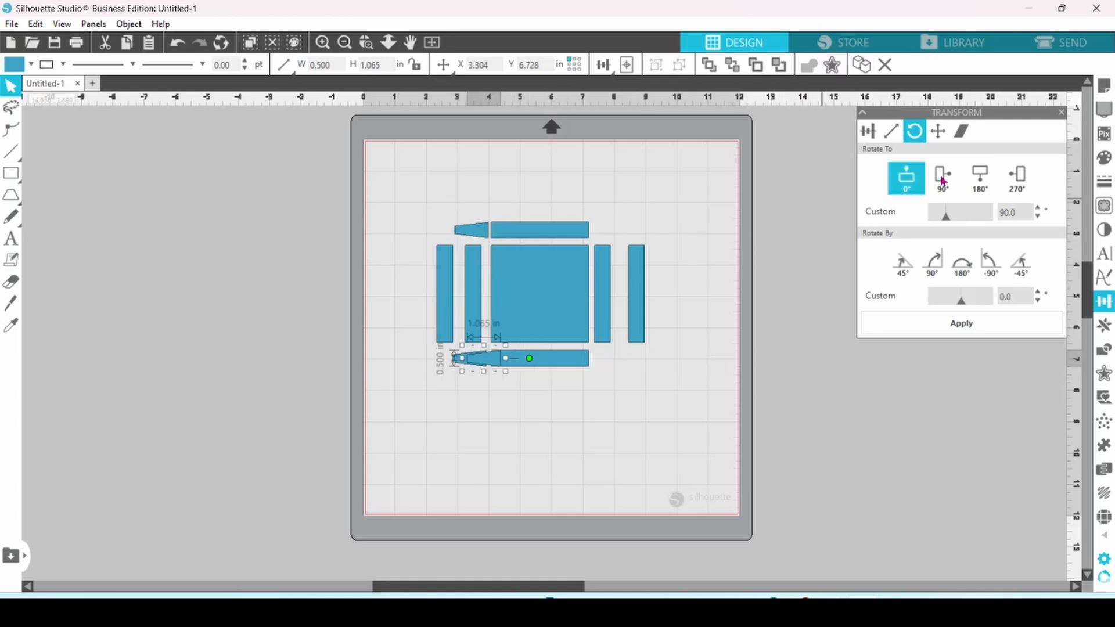
left_click(1017, 177)
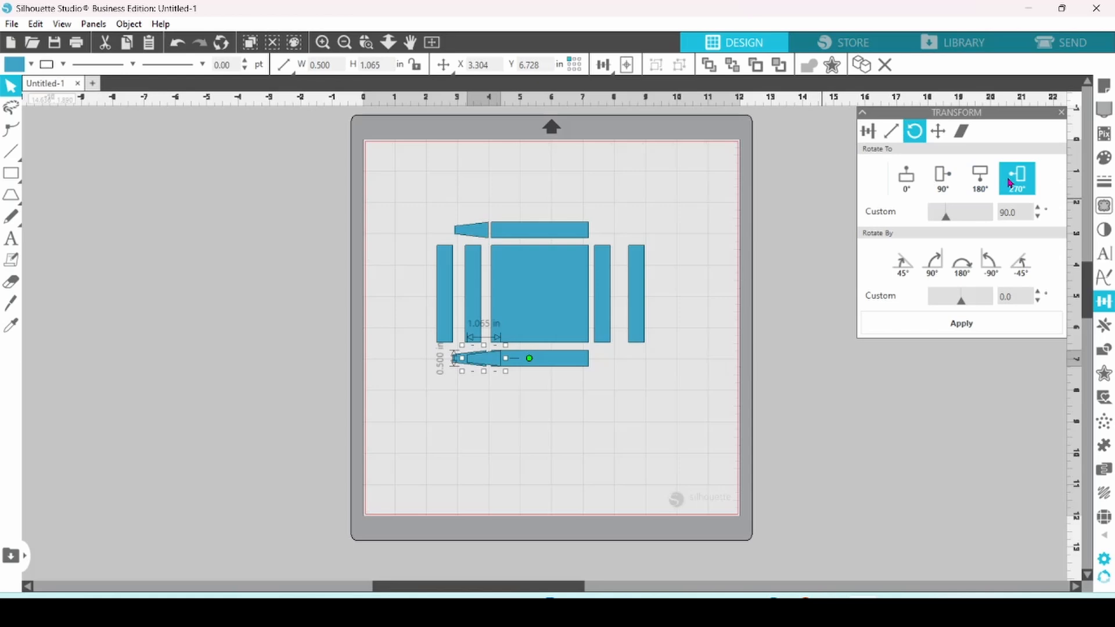
left_click(979, 177)
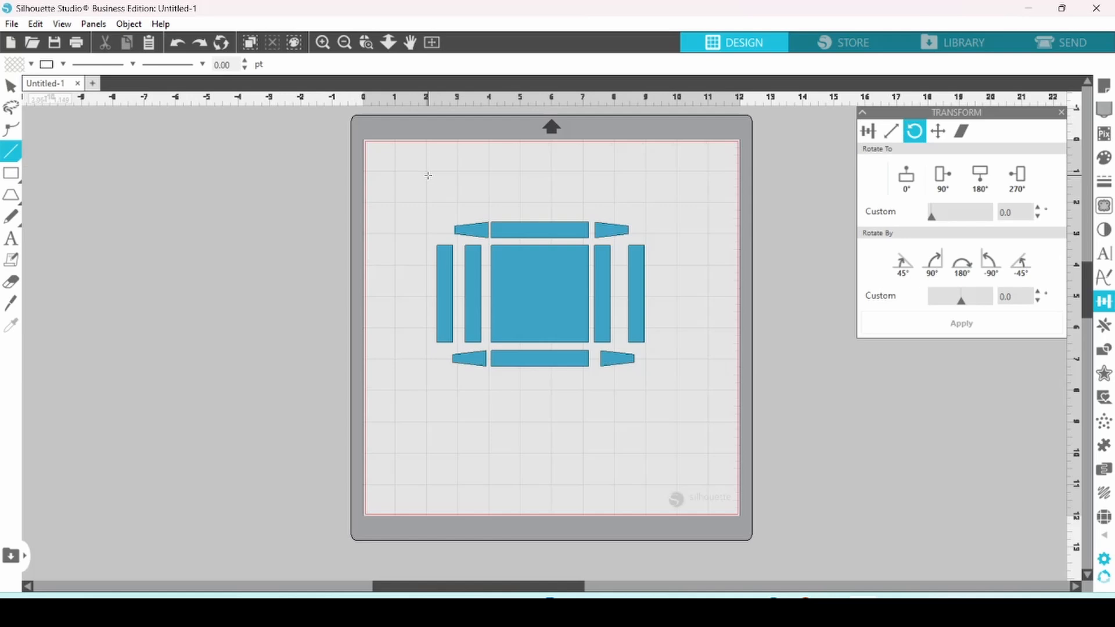
- Draw a 6.344 in horizontal line above the box template and select it
left_click_drag(428, 176, 626, 176)
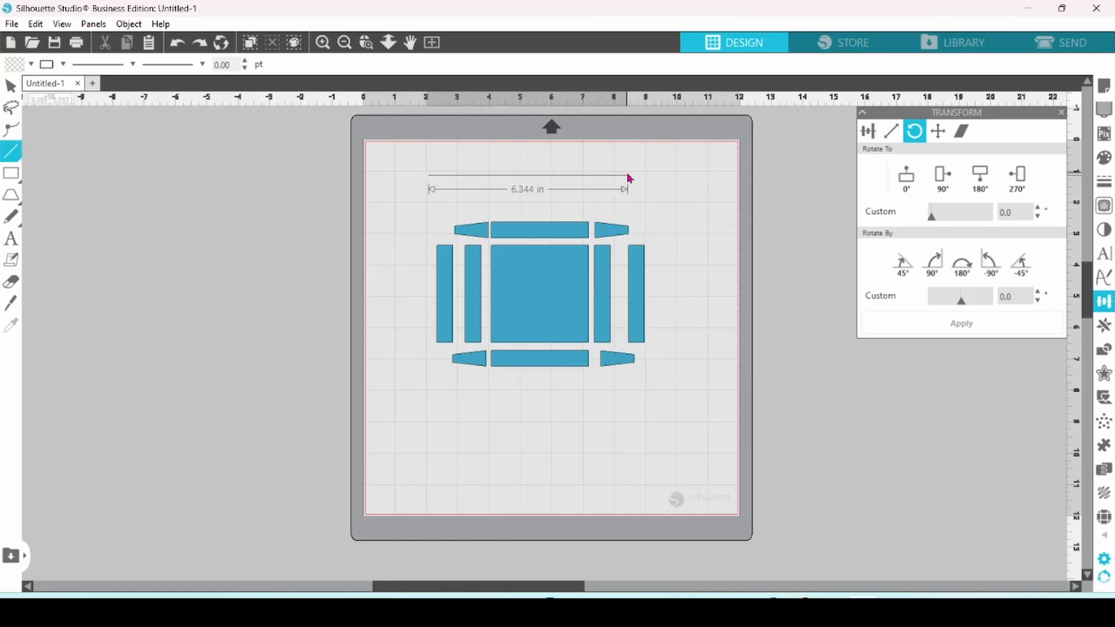
left_click(528, 174)
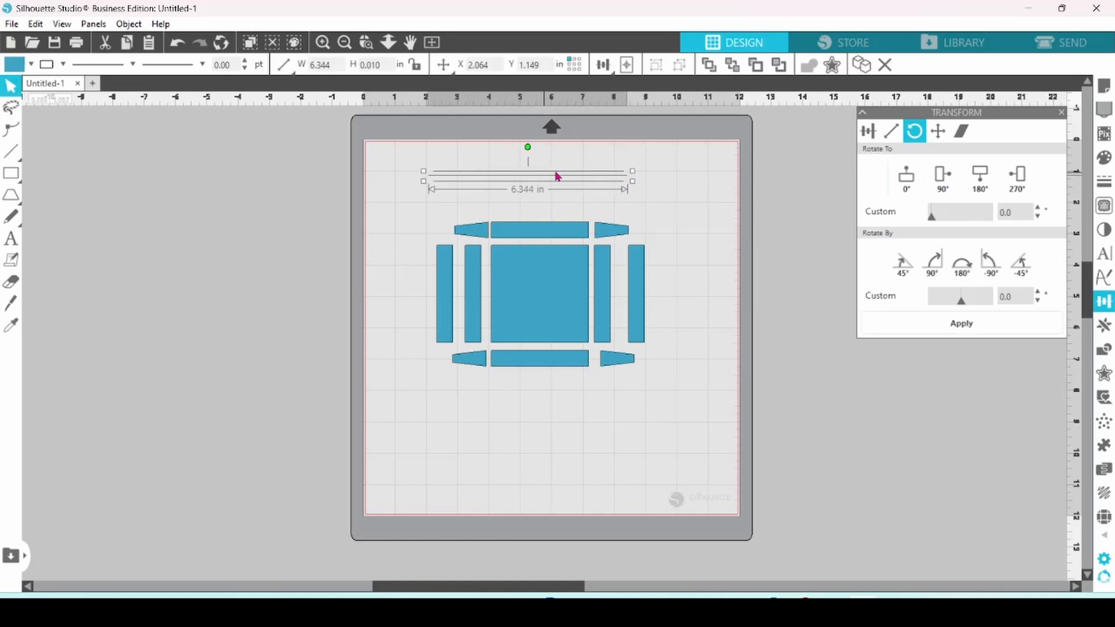
mouse_move(560, 186)
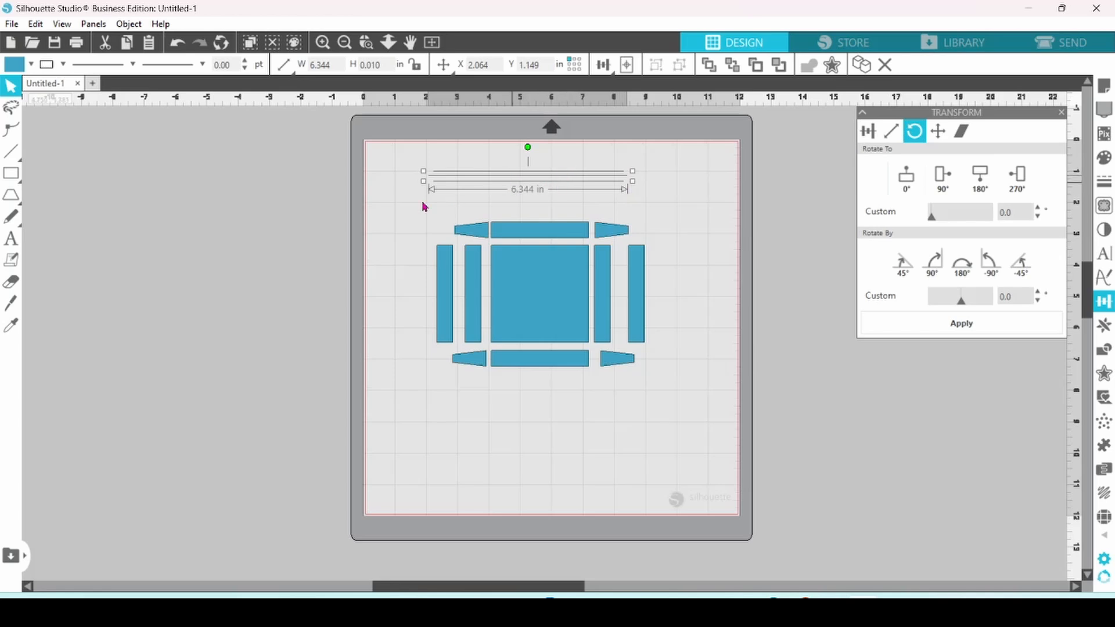
mouse_move(482, 190)
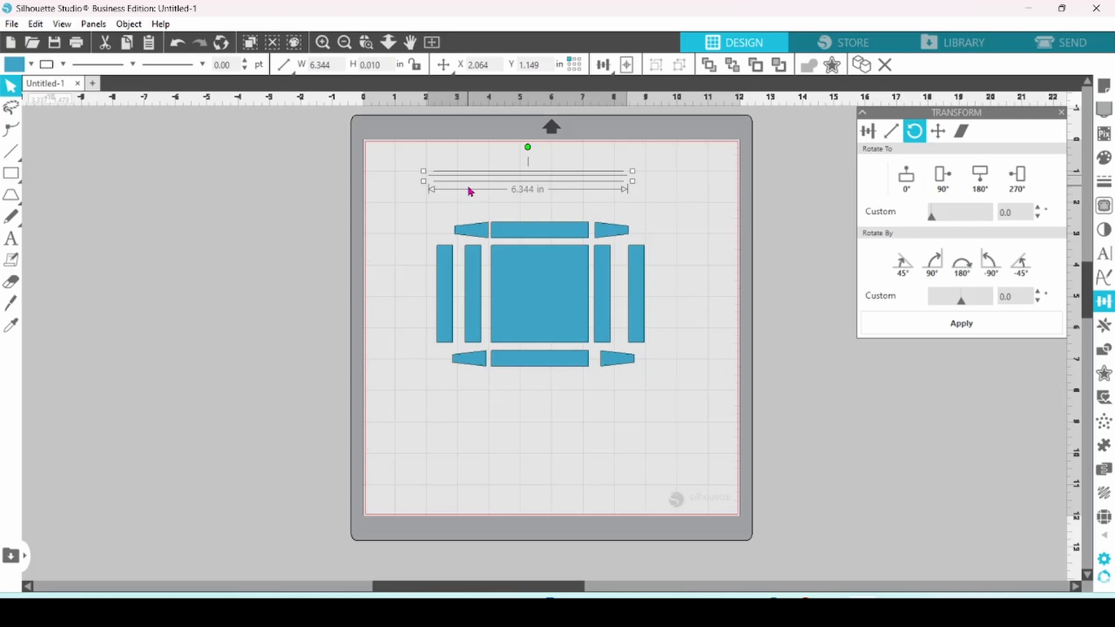
mouse_move(611, 187)
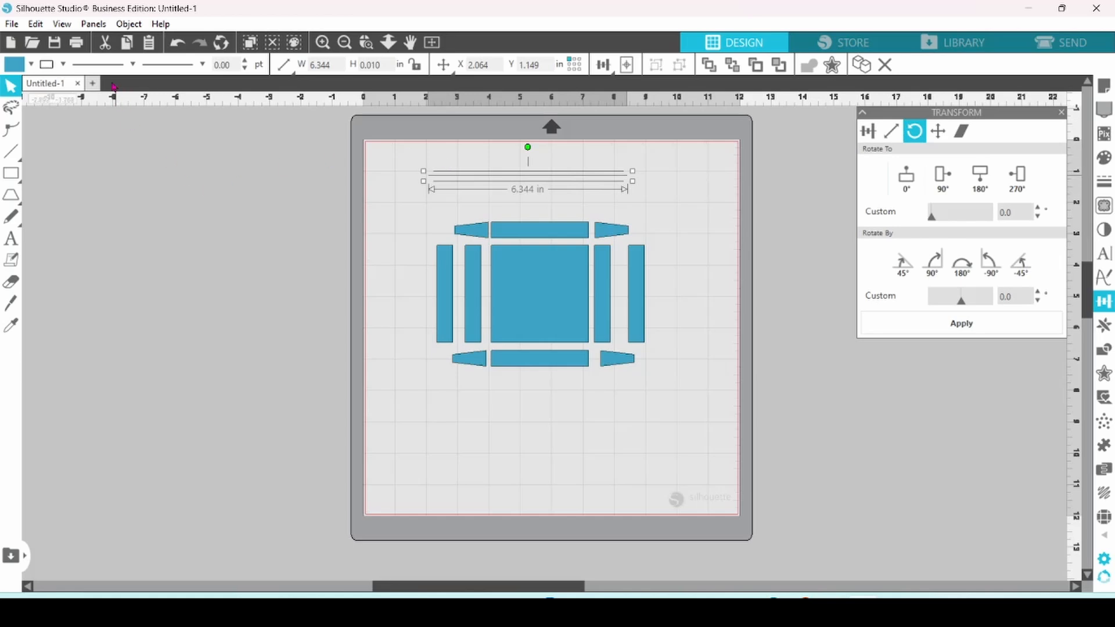
left_click(132, 64)
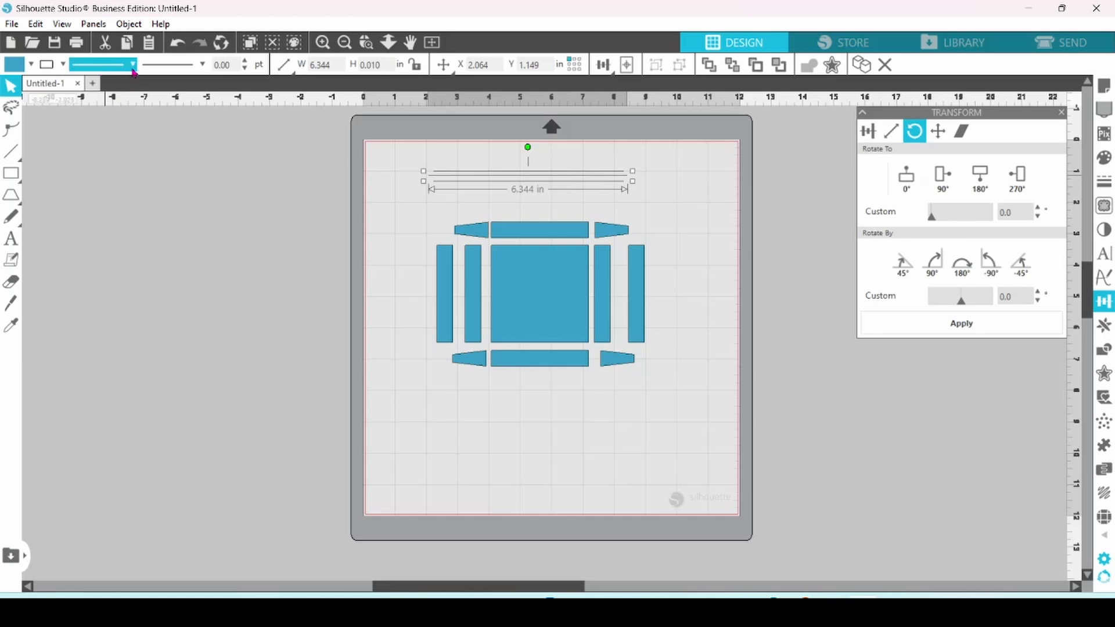
- Apply a dashed line style to the line
left_click(131, 64)
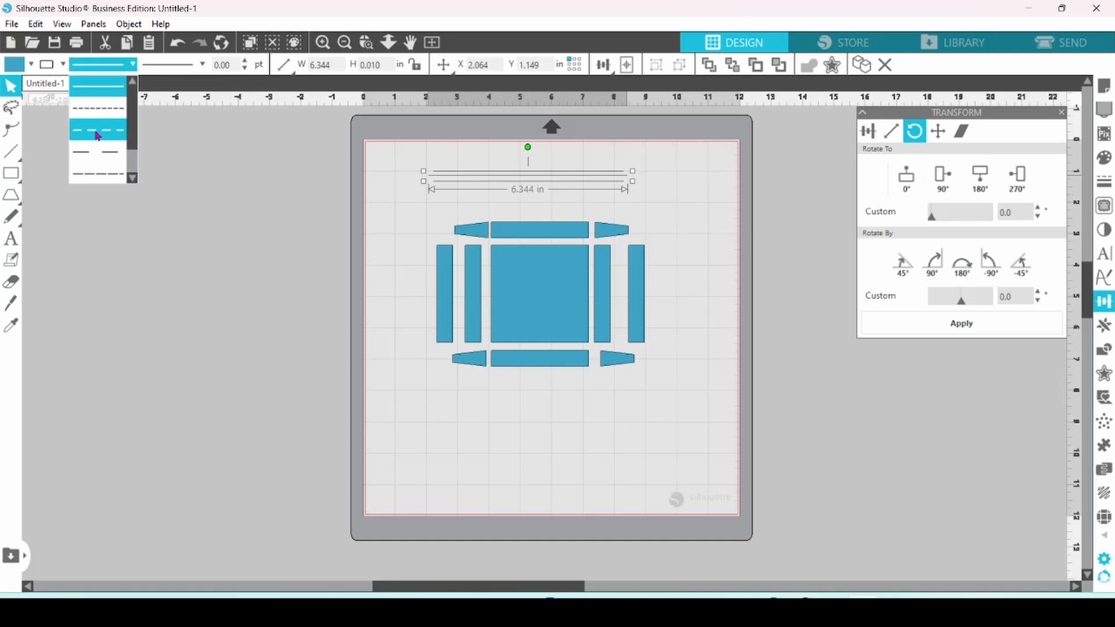
left_click(97, 133)
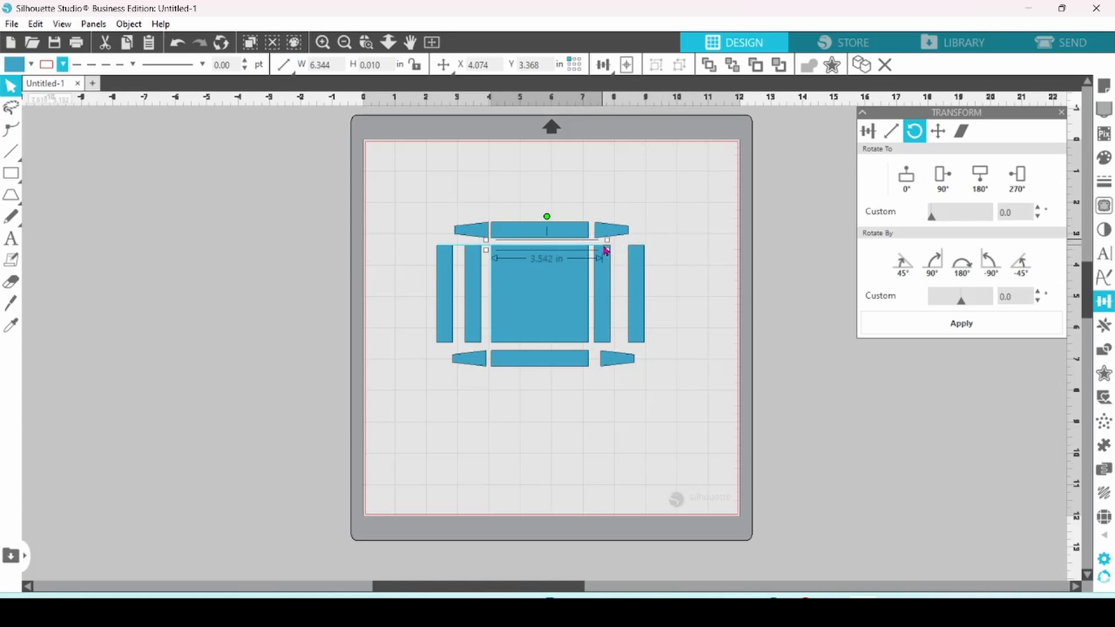
- Place dashed score line copies on the square's bottom and side edges, one 2.987 in upright
left_click_drag(605, 250, 593, 249)
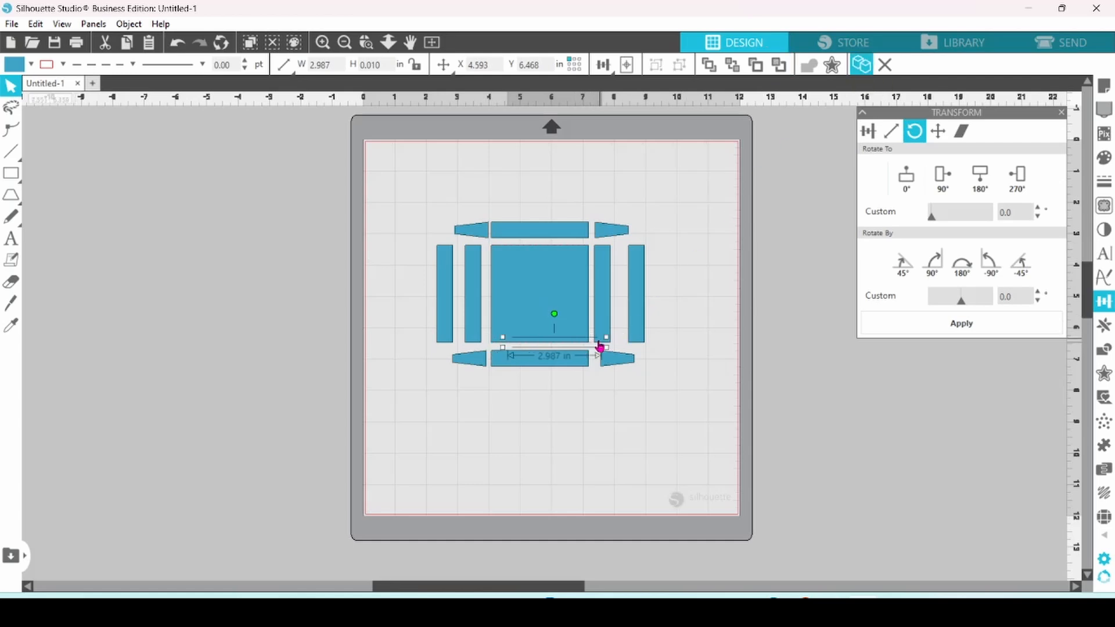
left_click(942, 179)
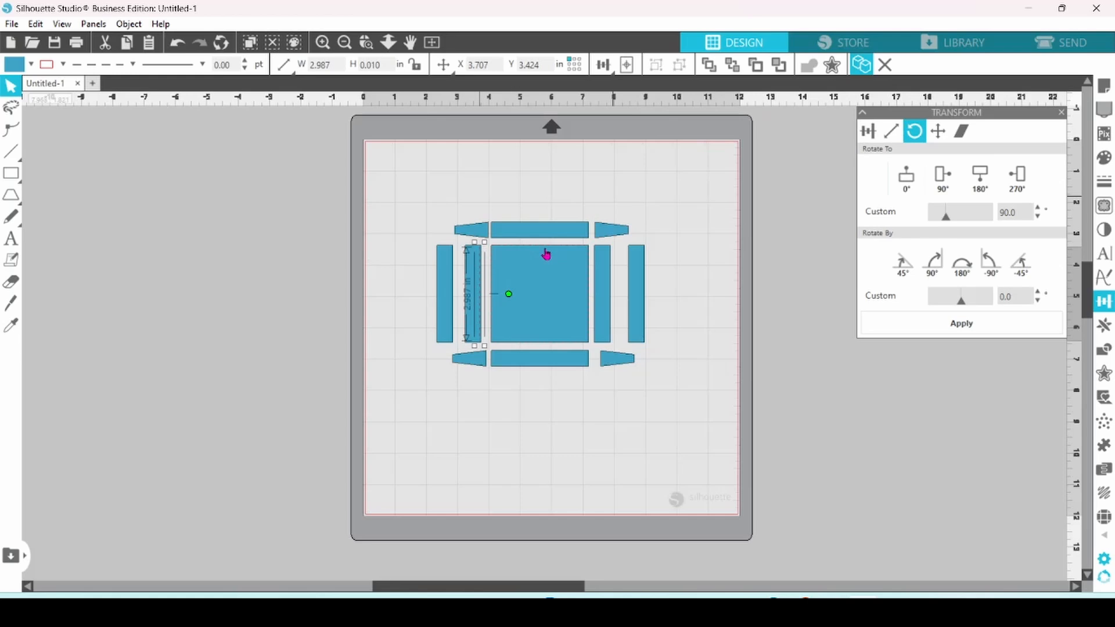
mouse_move(482, 298)
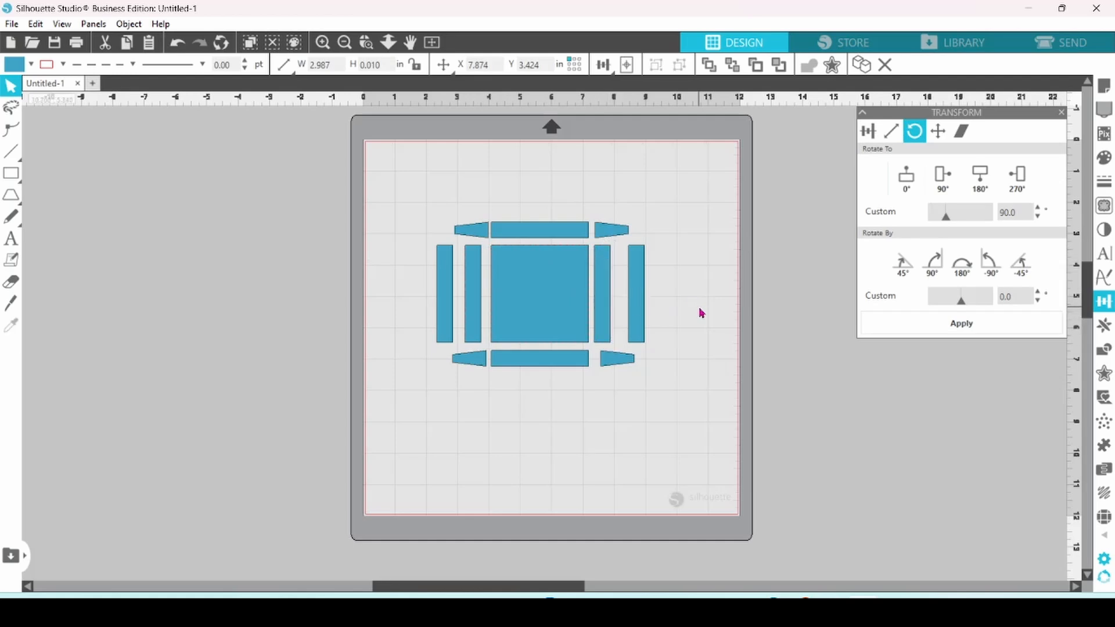
left_click(321, 42)
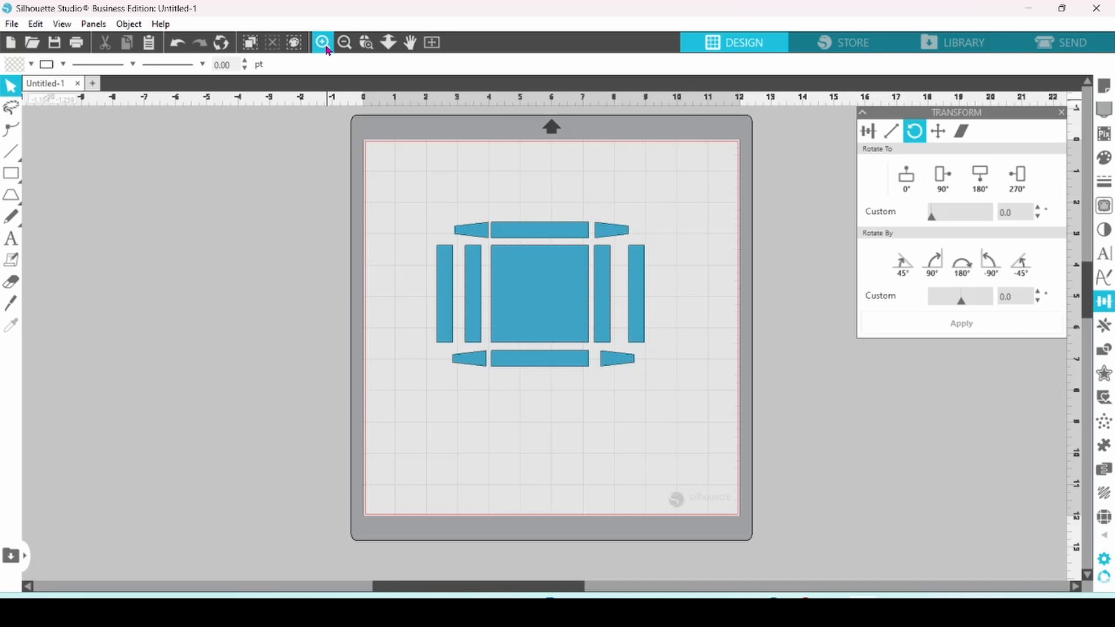
- Stretch the upright score line on the square's right edge to 4.067 inches
left_click(321, 43)
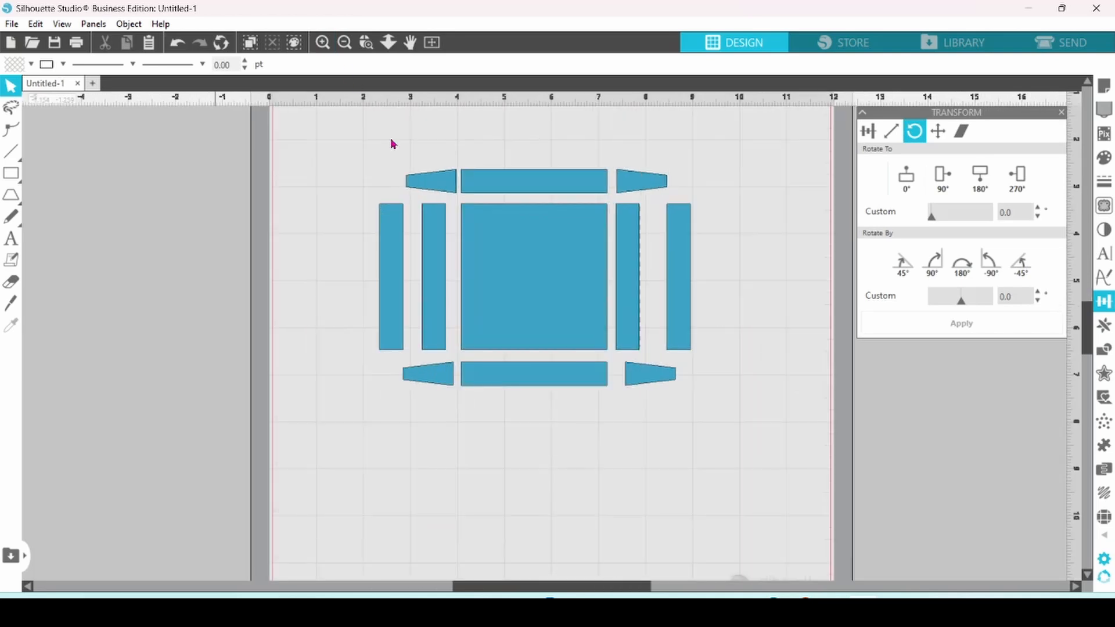
mouse_move(461, 265)
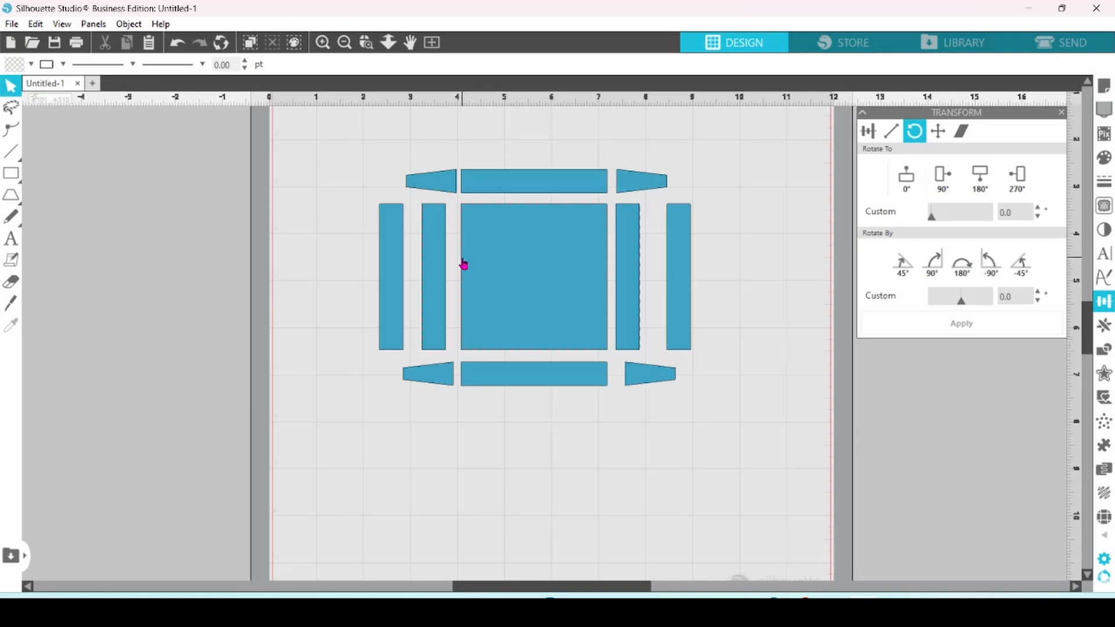
left_click(534, 278)
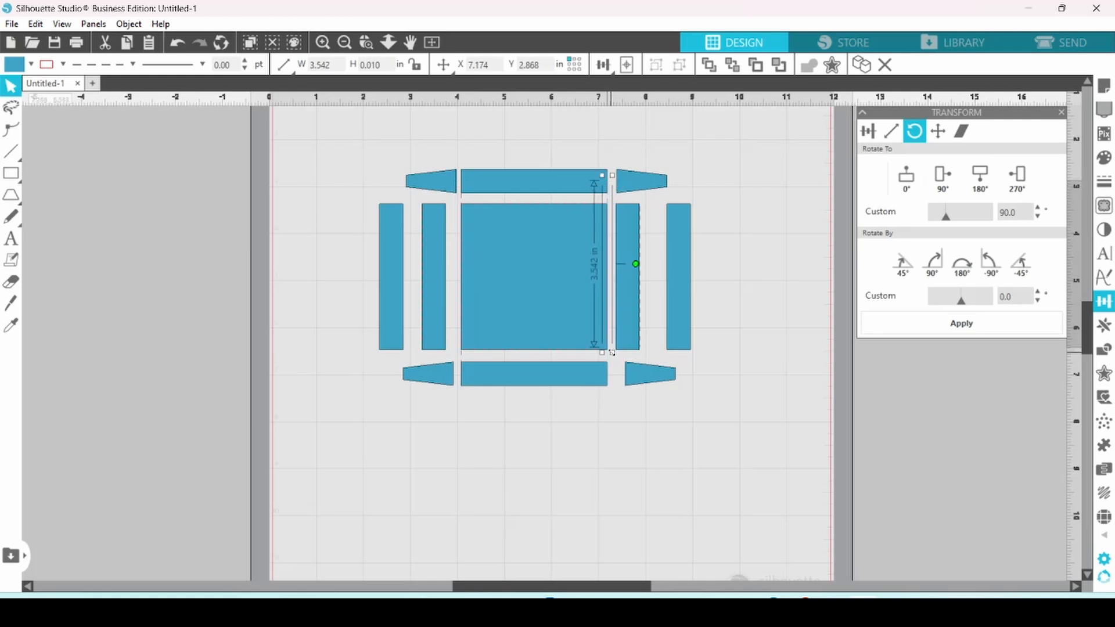
left_click_drag(611, 352, 610, 380)
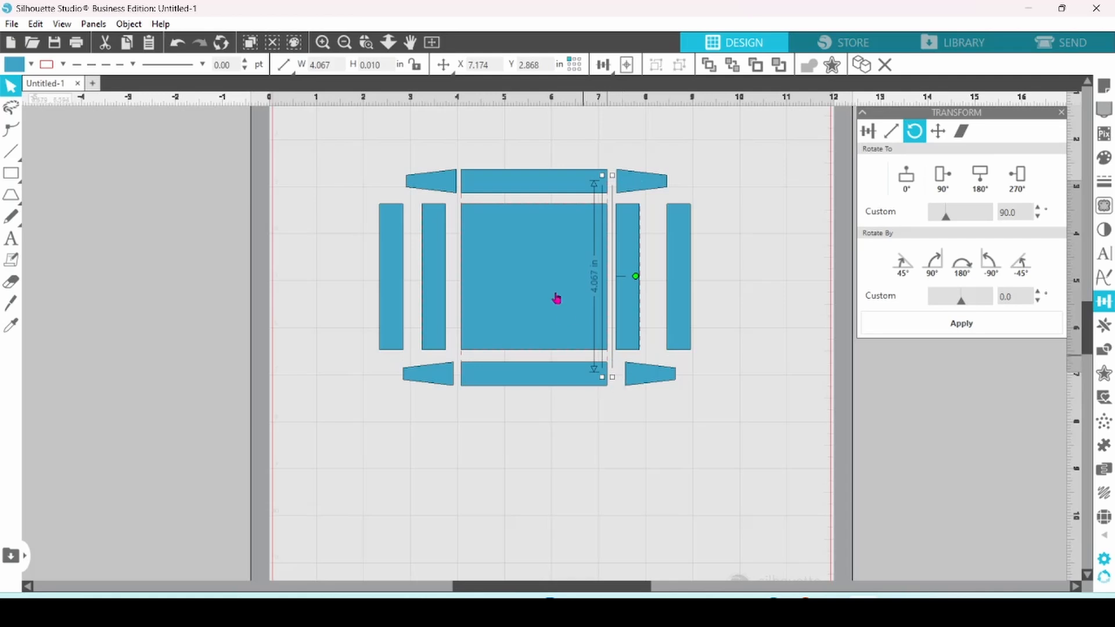
mouse_move(628, 252)
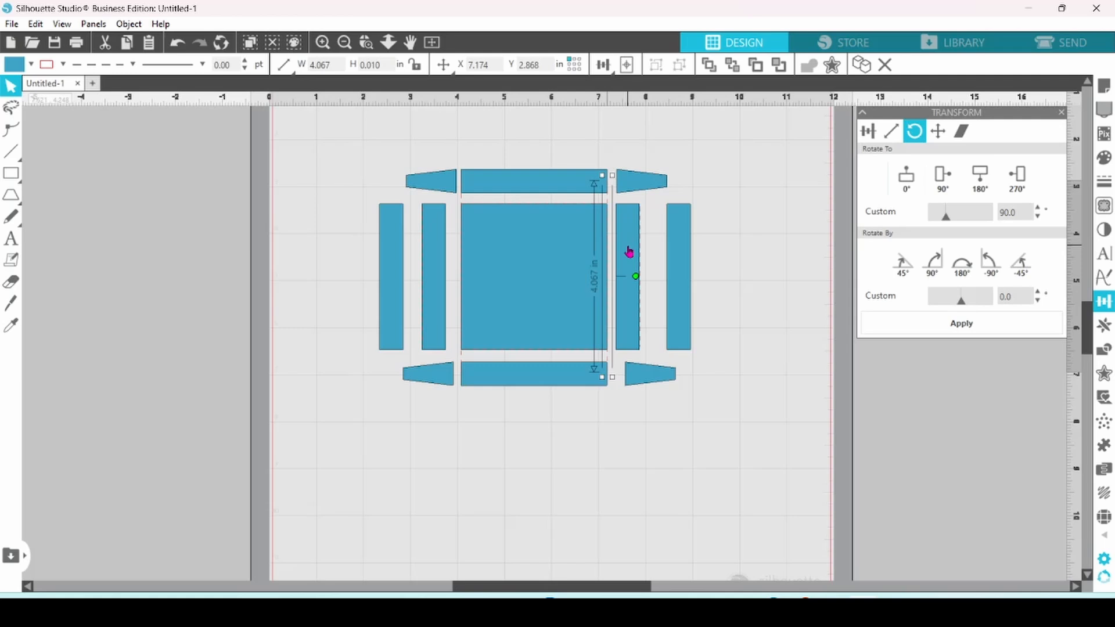
mouse_move(648, 276)
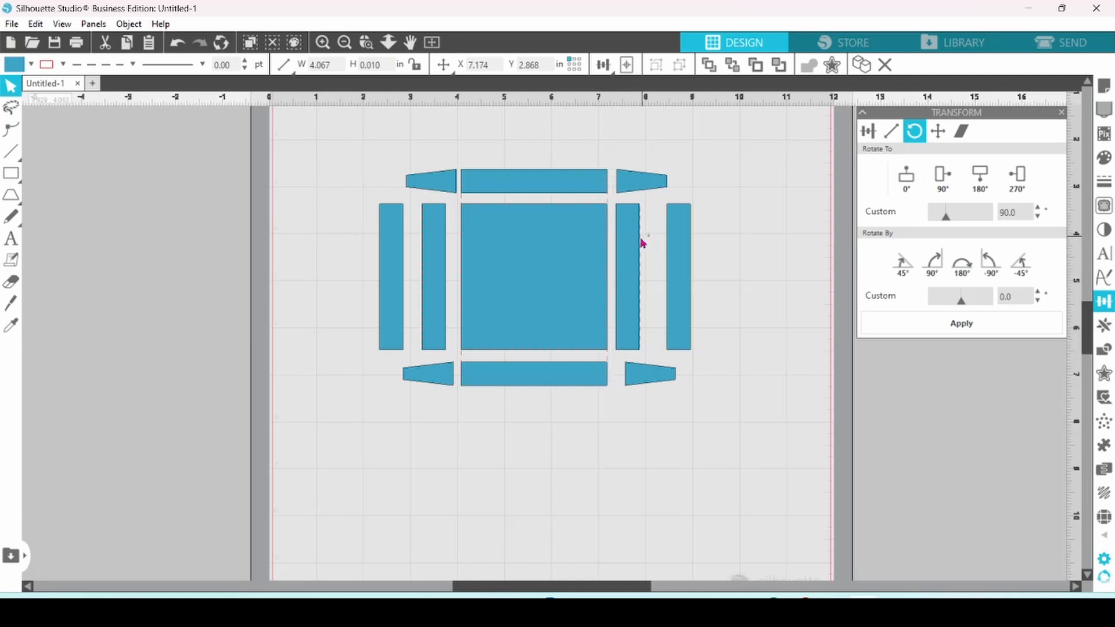
right_click(640, 238)
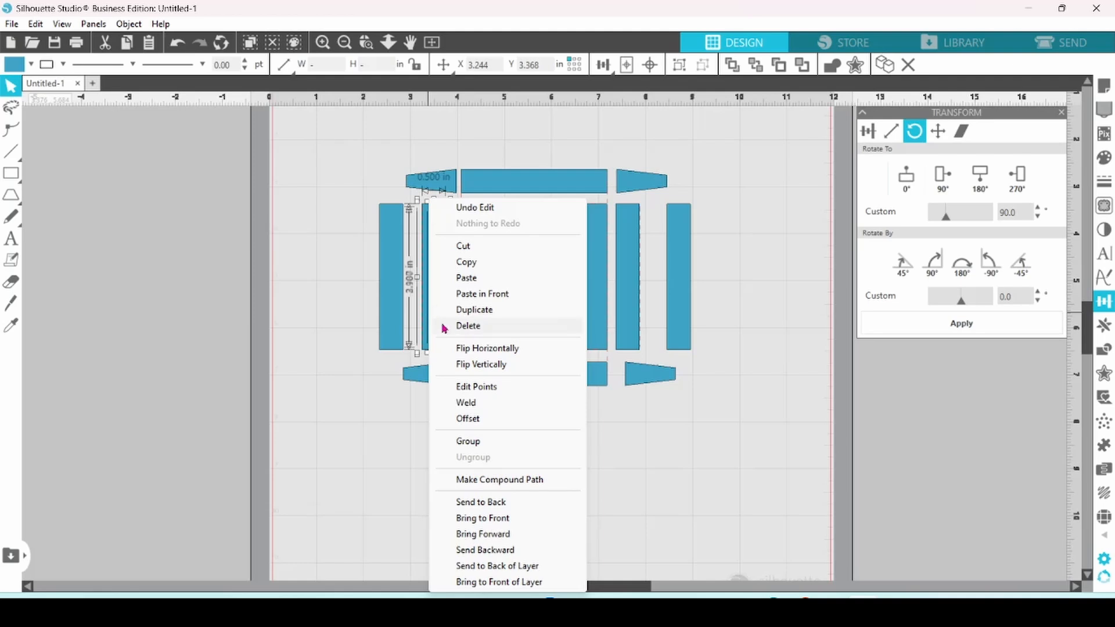
mouse_move(473, 446)
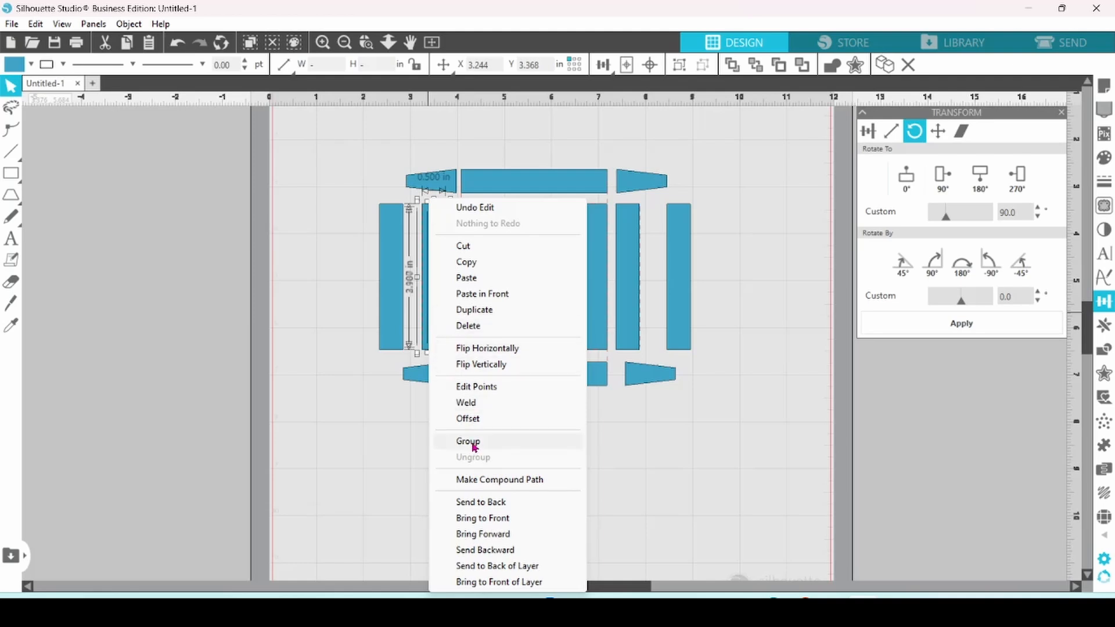
left_click(468, 440)
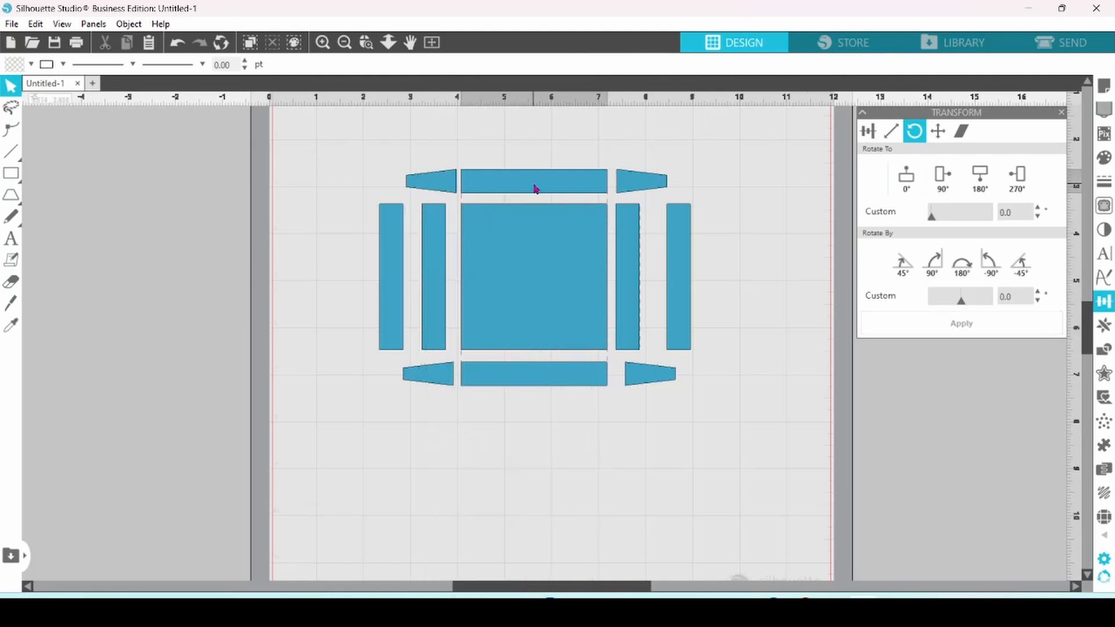
- Butt the top flap, left and right inner flaps, outer side flaps and top-left tab against the square
left_click(533, 181)
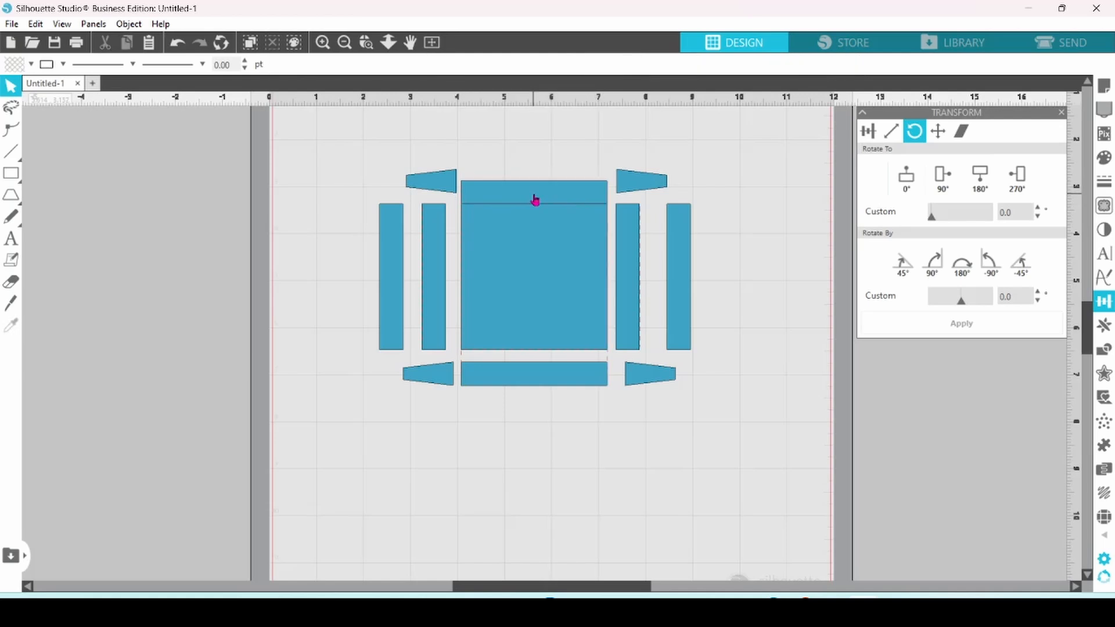
left_click(534, 192)
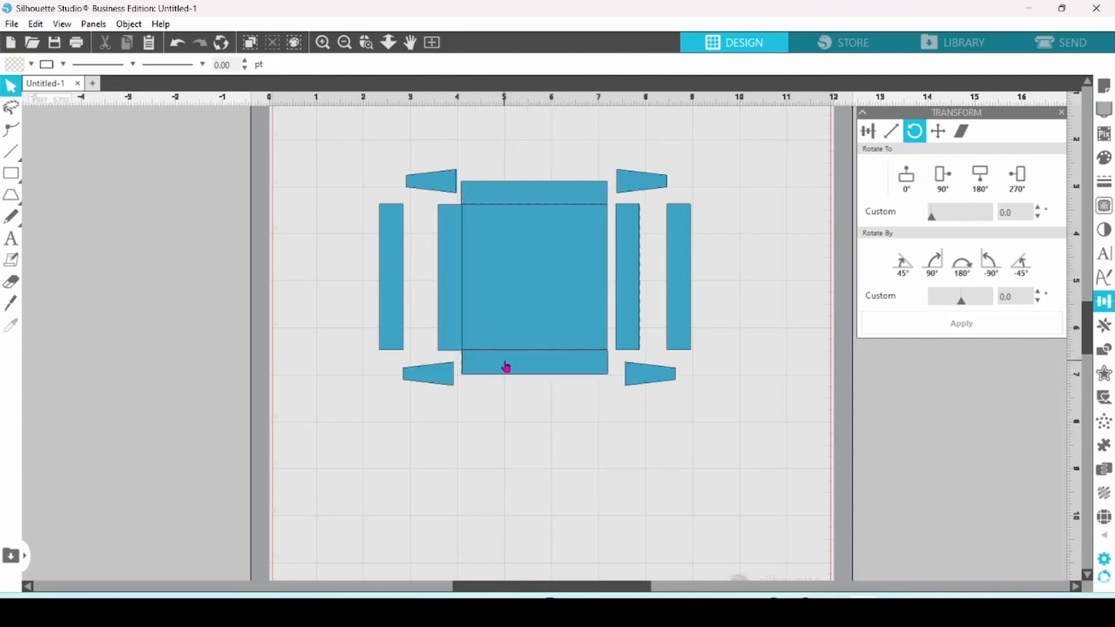
left_click(535, 365)
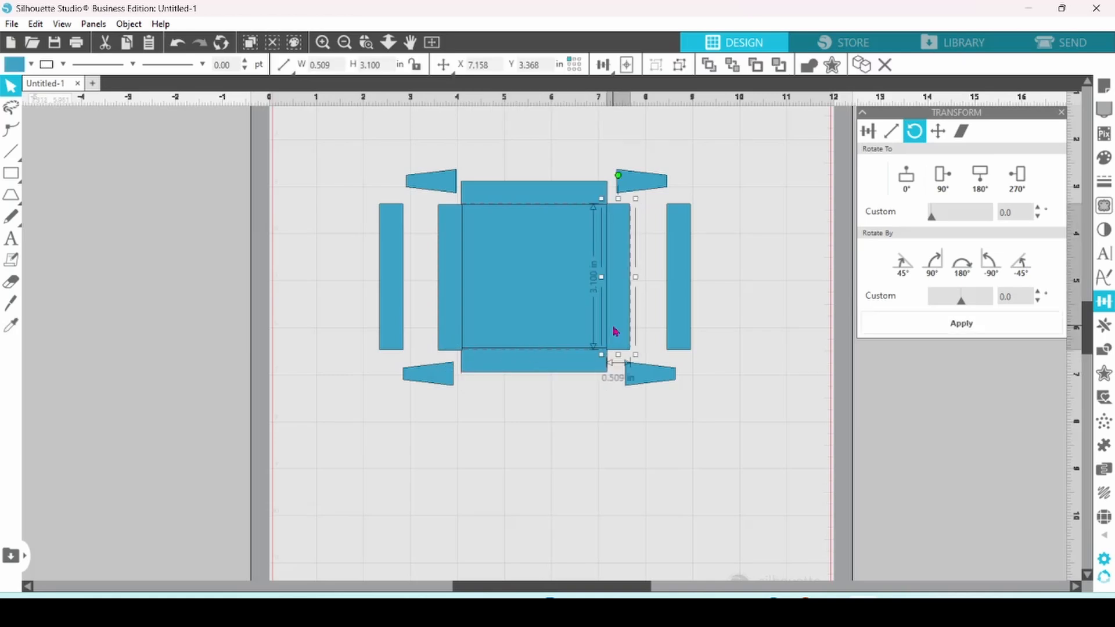
left_click(724, 338)
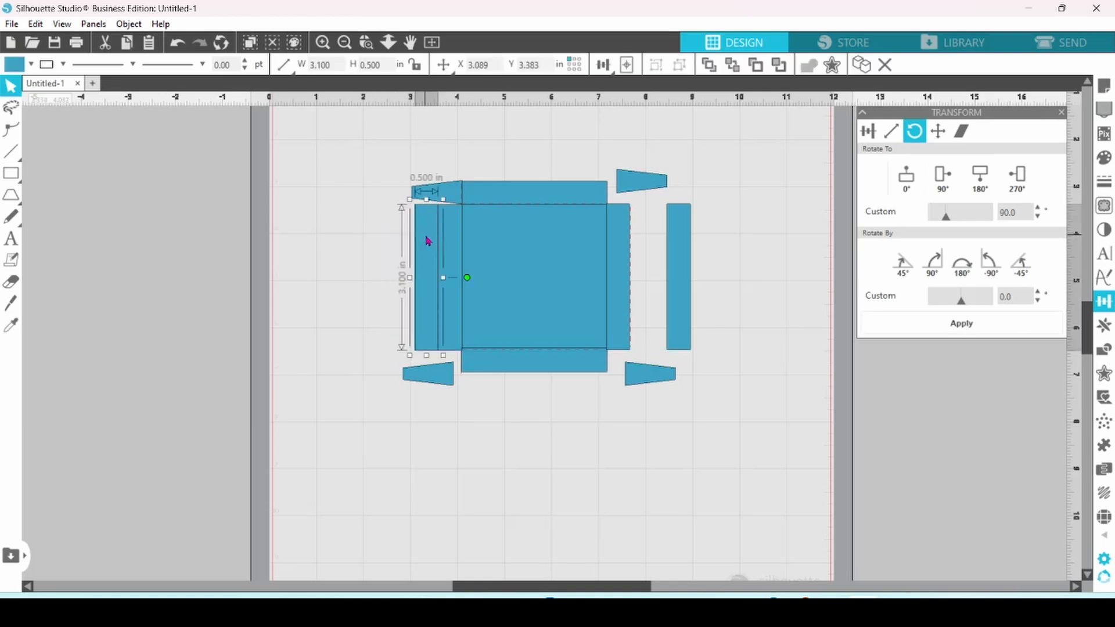
left_click_drag(441, 278, 656, 277)
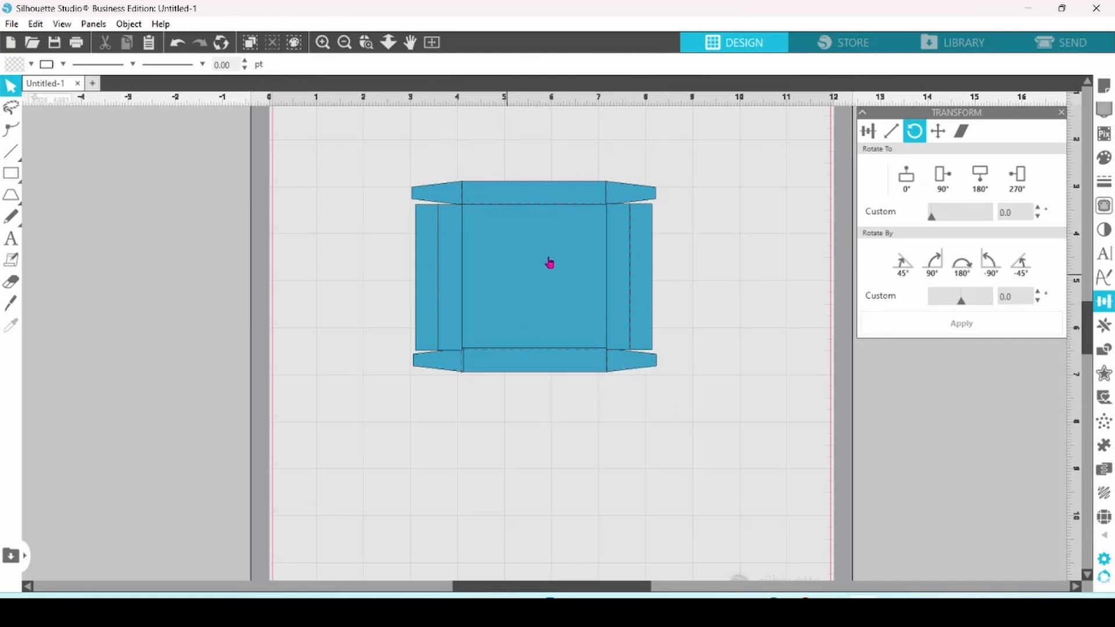
mouse_move(455, 280)
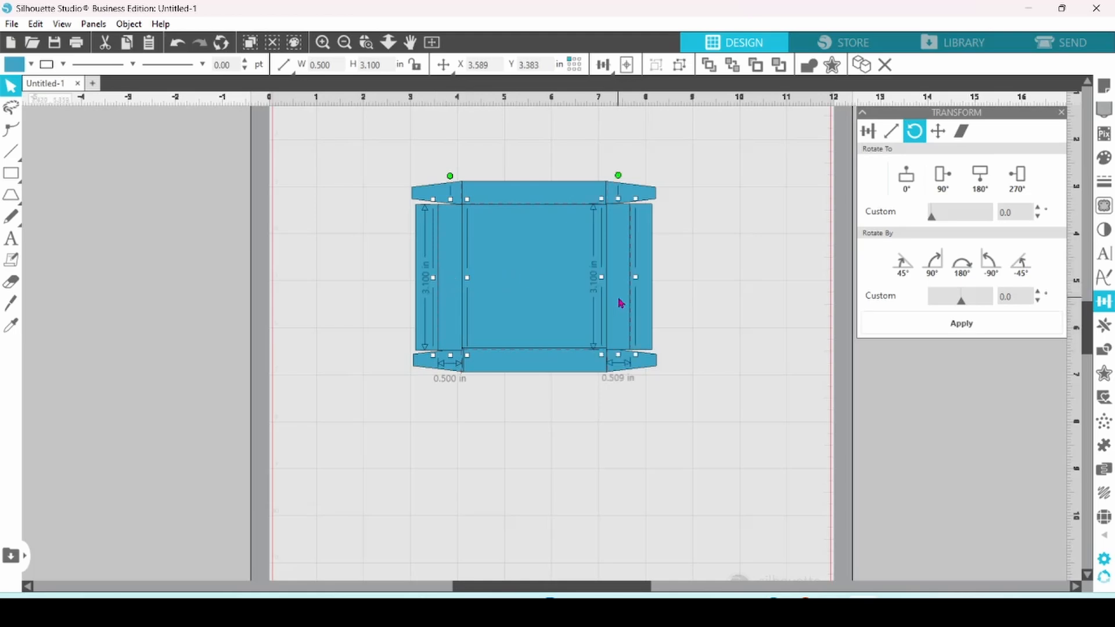
- Open the Select by Color panel listing the black and red line colours
right_click(618, 302)
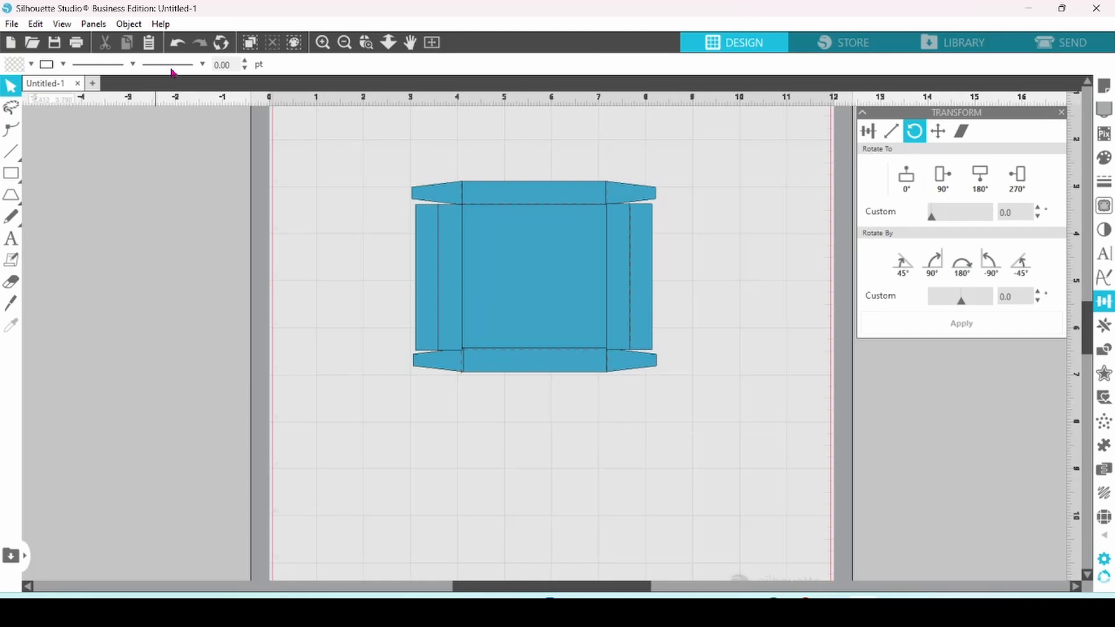
left_click(294, 42)
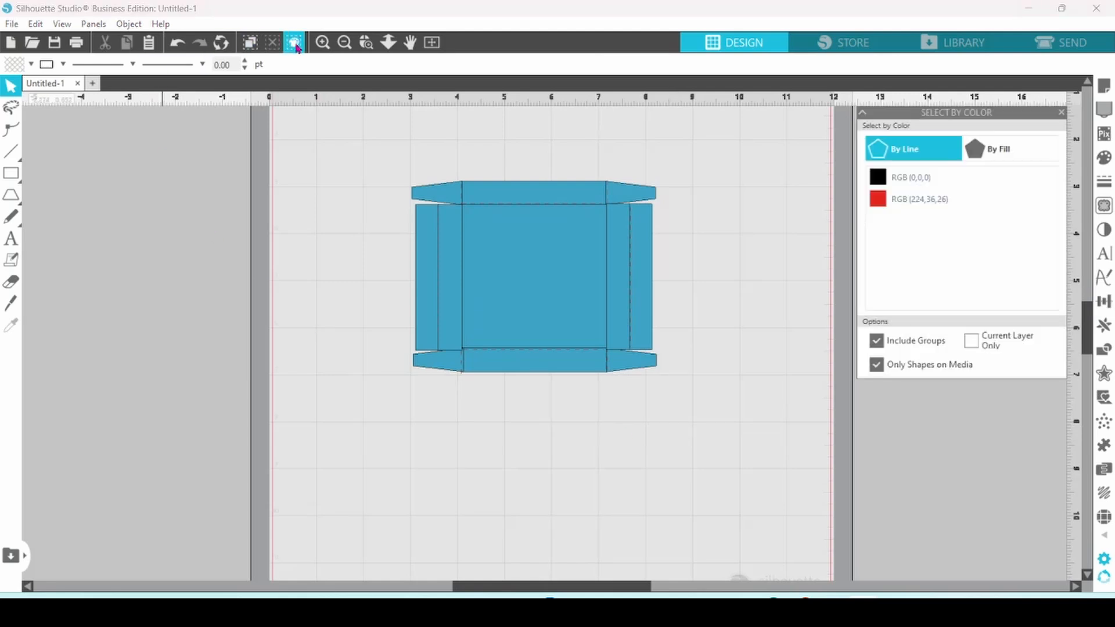
- Select all shapes with the black RGB (0,0,0) line colour
left_click(917, 199)
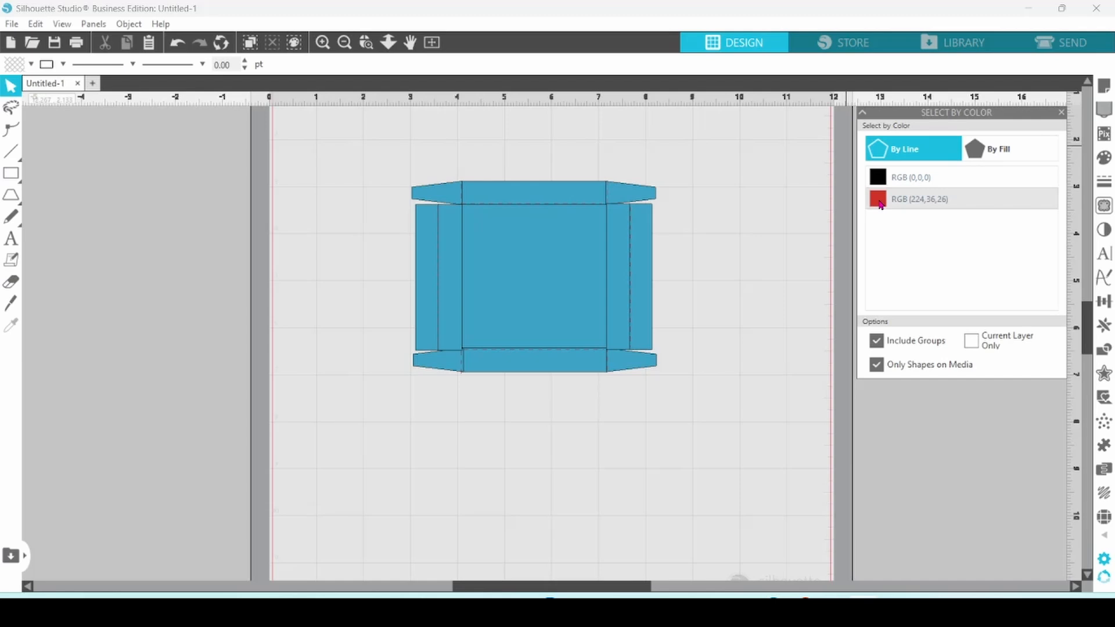
left_click(533, 278)
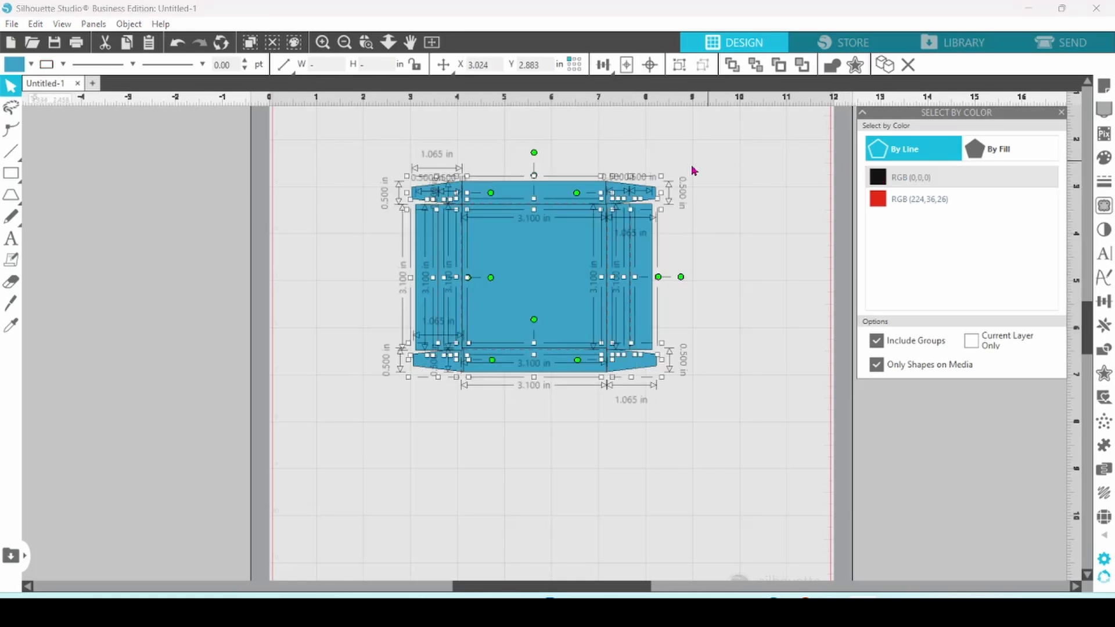
- Weld the selected black cut pieces into one 5.199 × 4.054 in outline
right_click(693, 169)
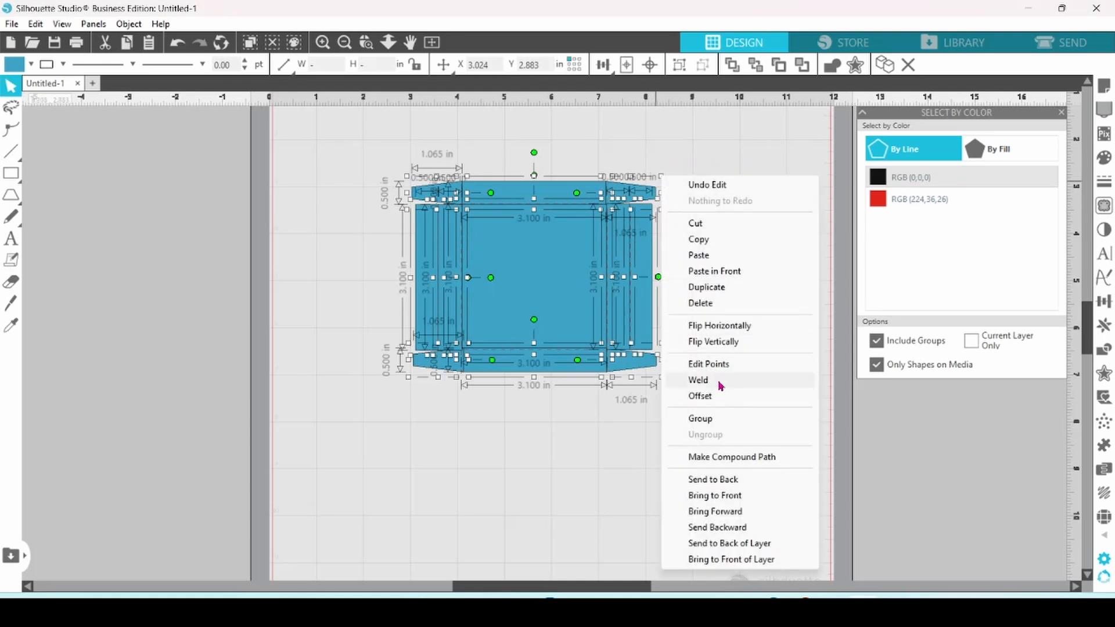
left_click(698, 380)
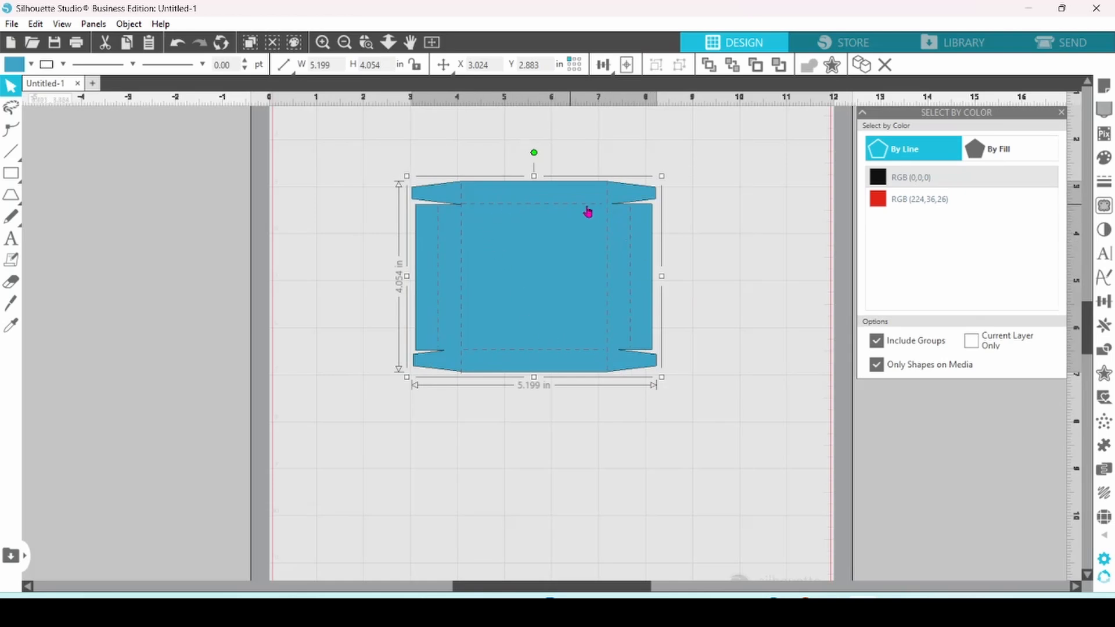
mouse_move(635, 249)
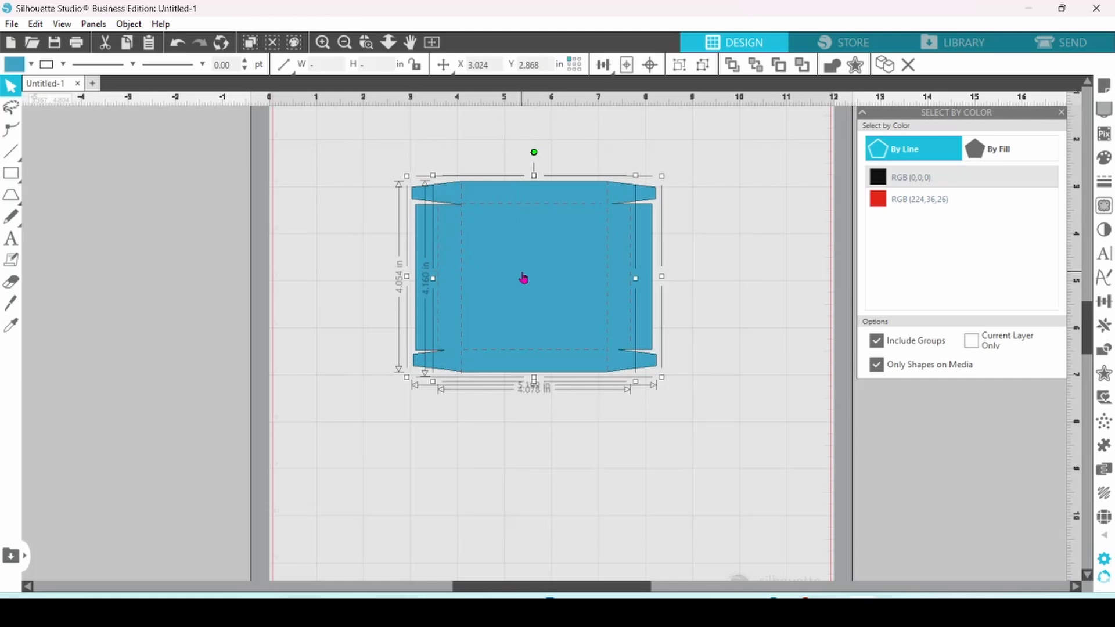
- Duplicate the welded box net and move the copy below the original
right_click(523, 278)
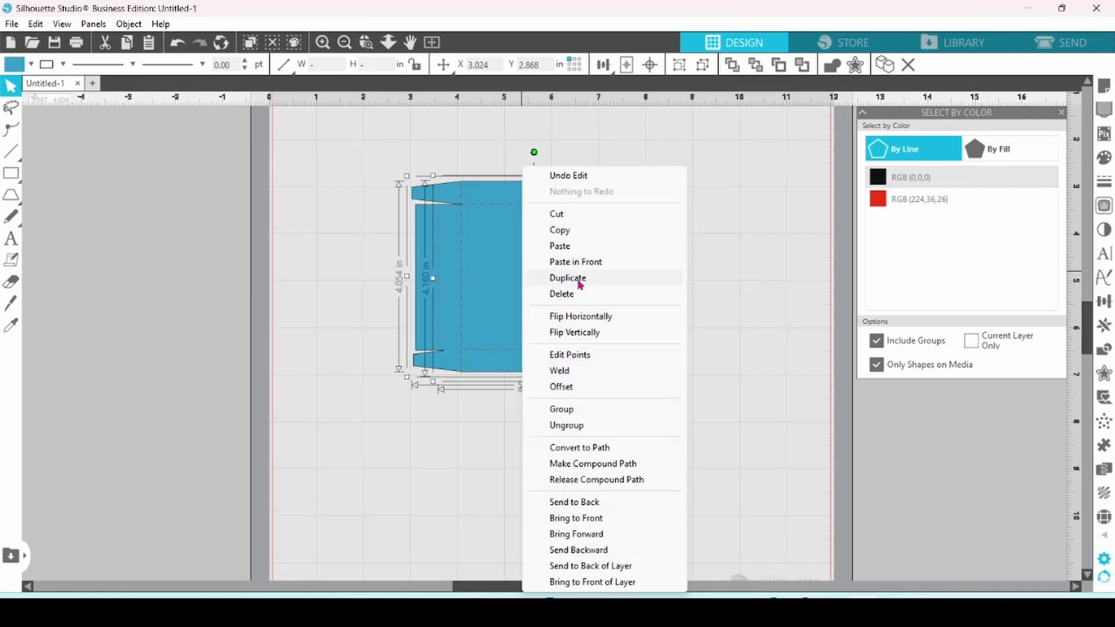
left_click(567, 277)
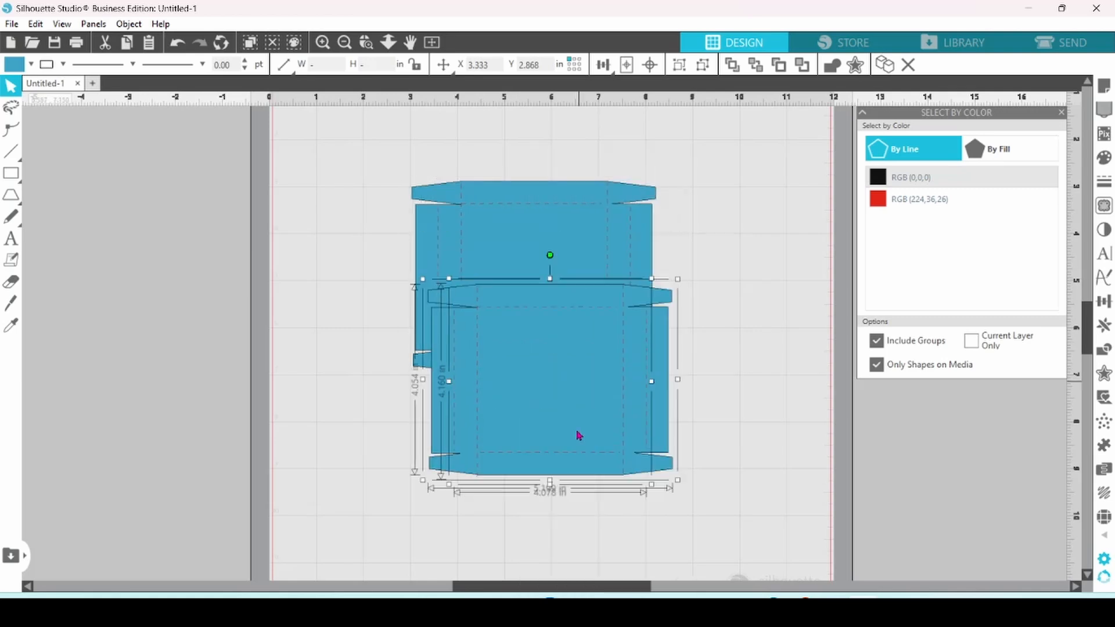
left_click_drag(576, 434, 564, 485)
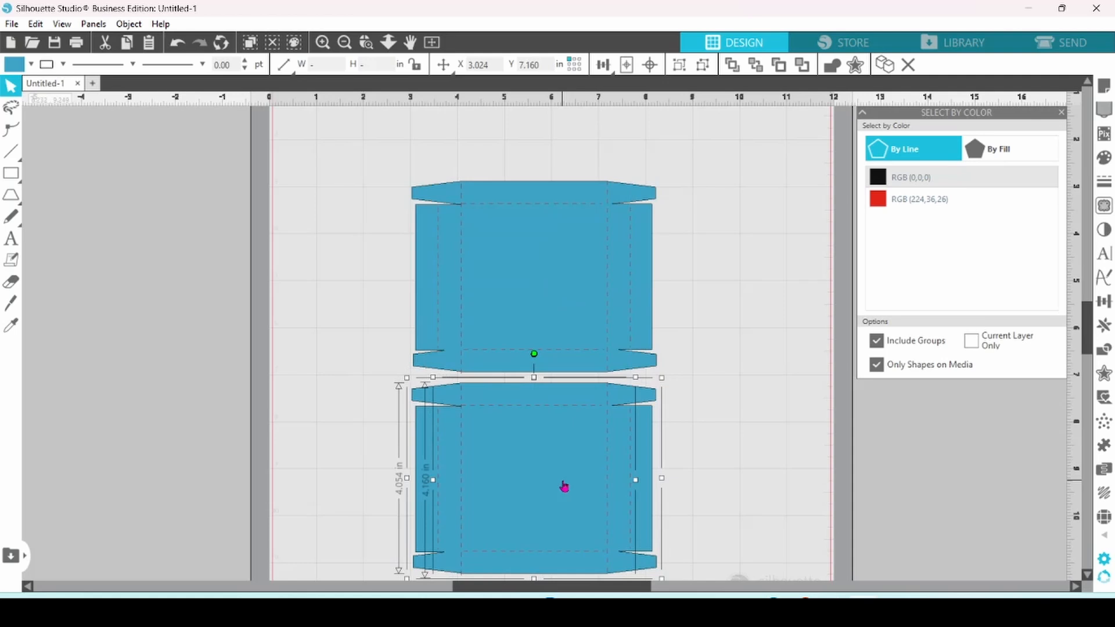
mouse_move(598, 446)
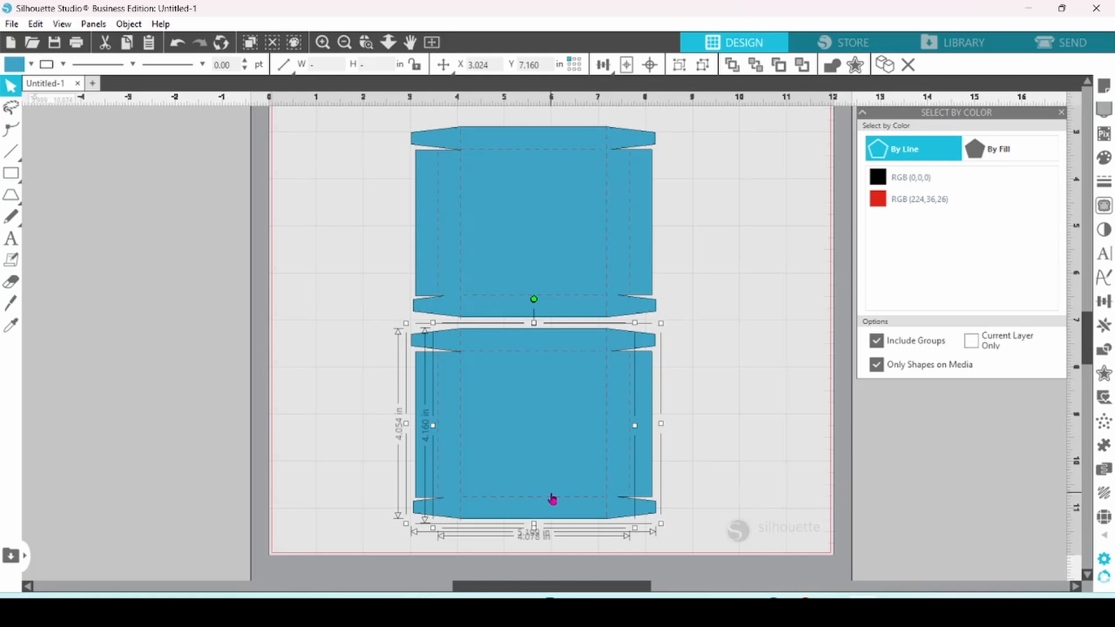
mouse_move(408, 432)
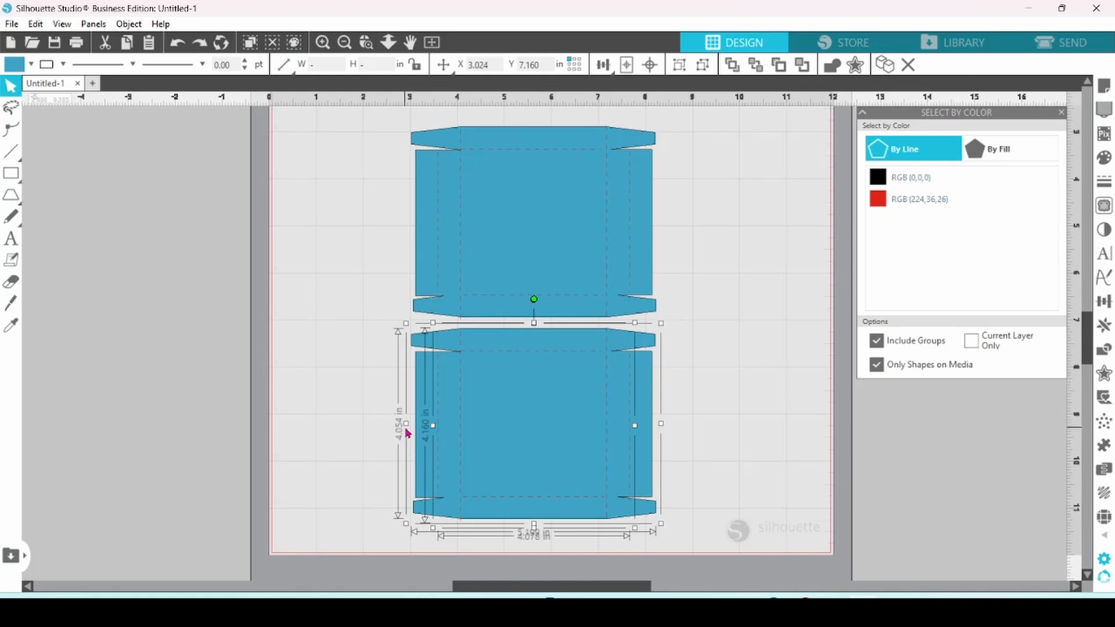
mouse_move(404, 442)
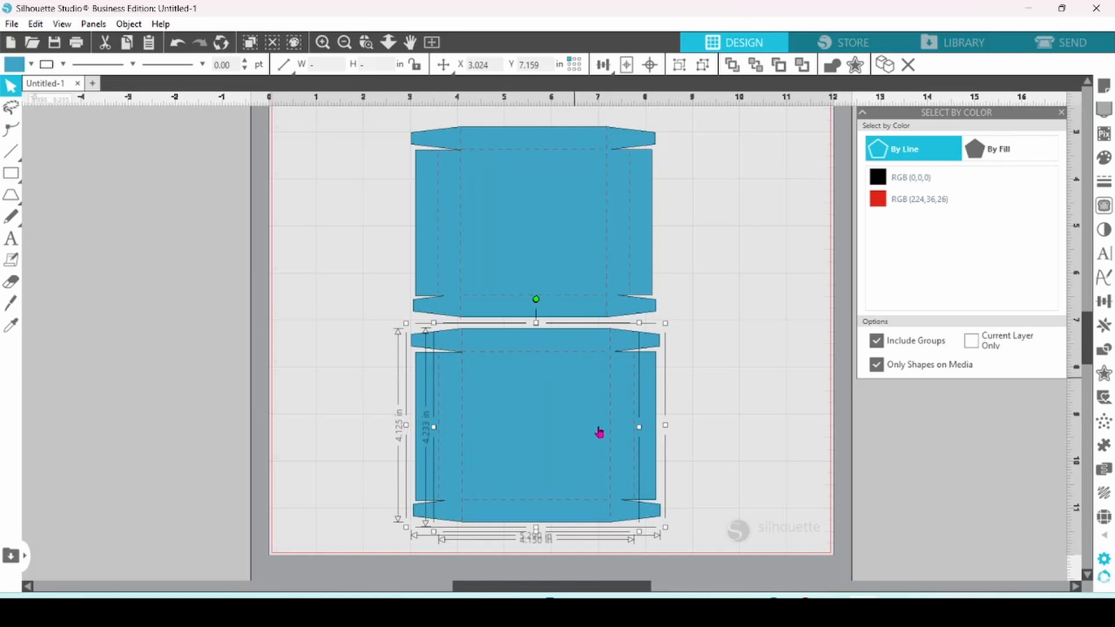
mouse_move(498, 265)
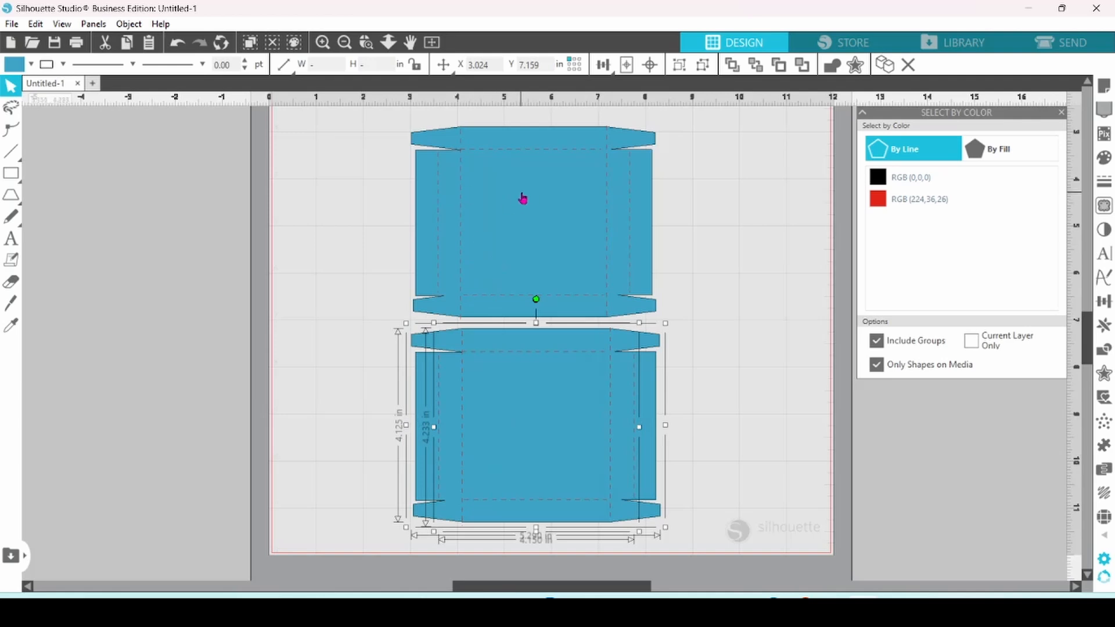
mouse_move(528, 227)
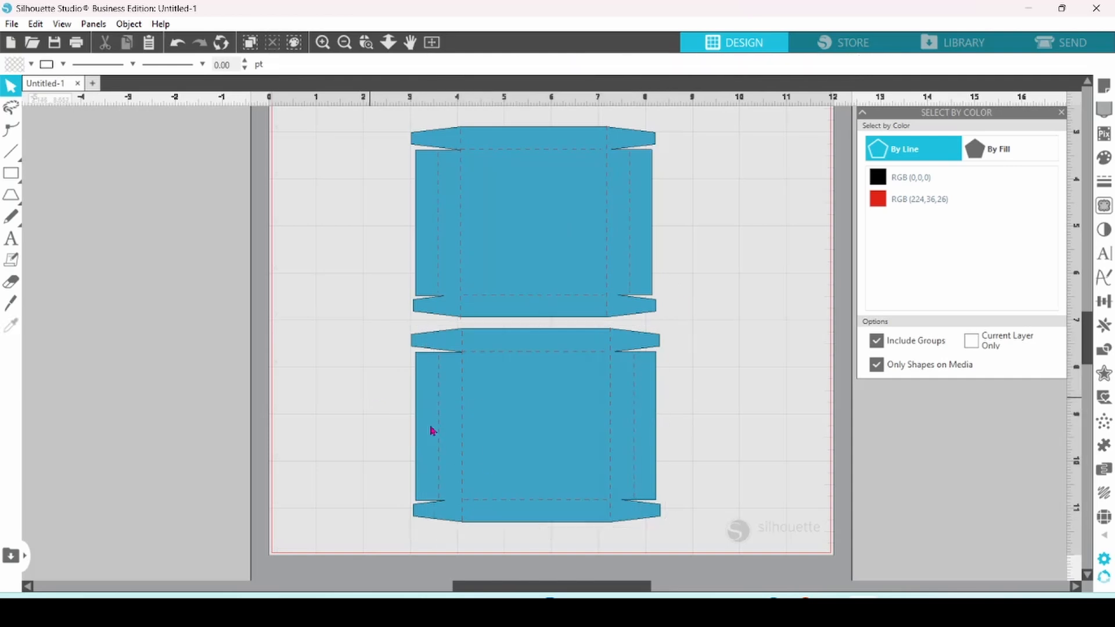
- Group the box templates and arrange the larger lid net beside the original on the mat
left_click(536, 423)
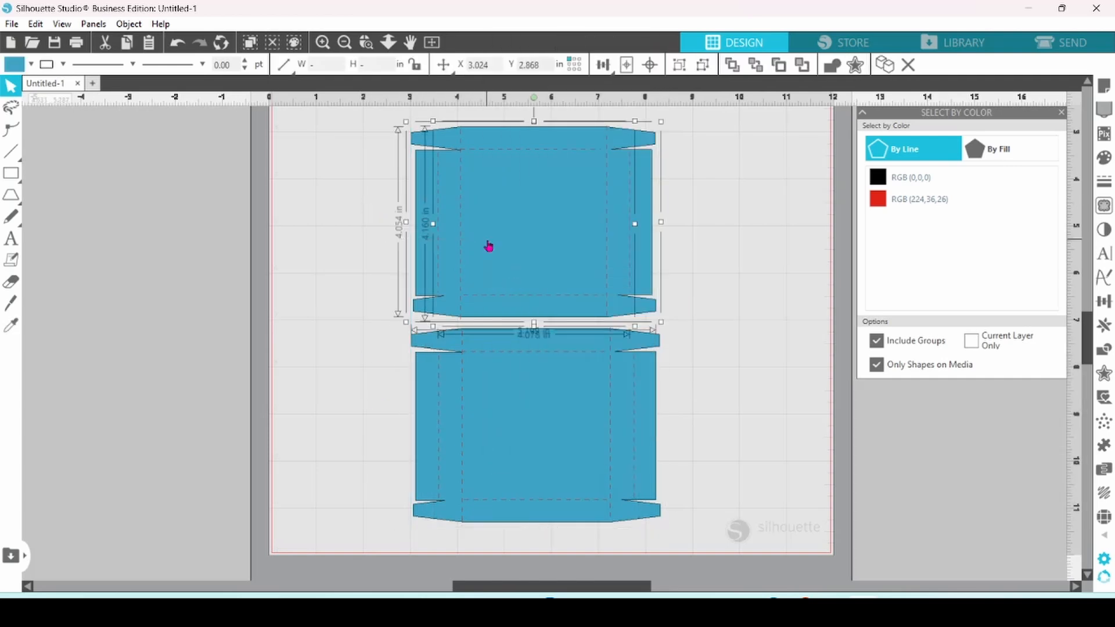
right_click(488, 247)
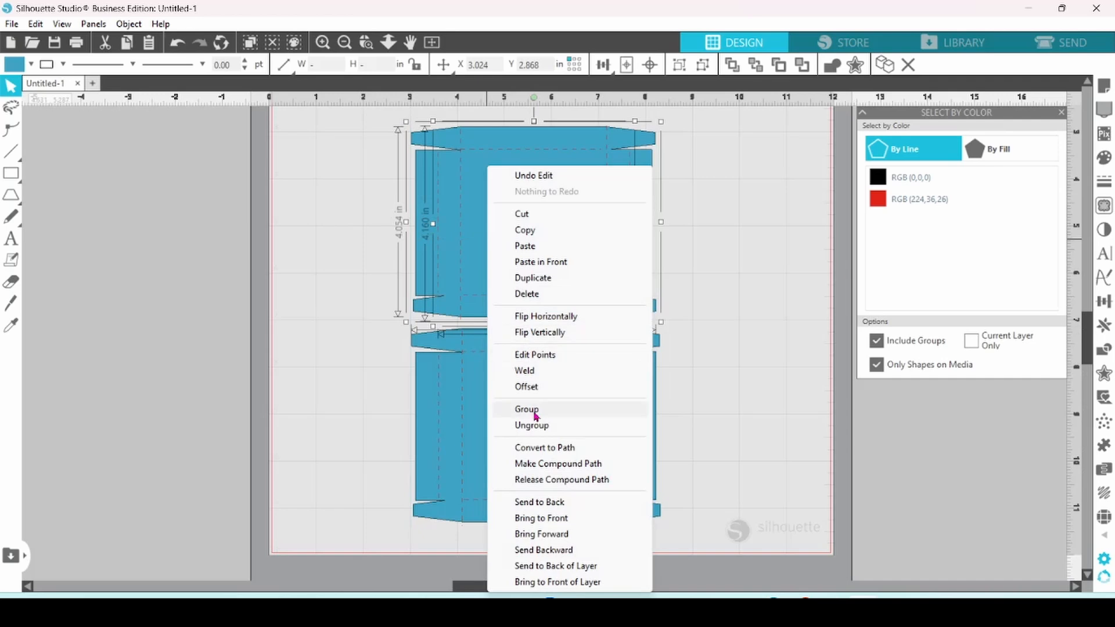
left_click(527, 409)
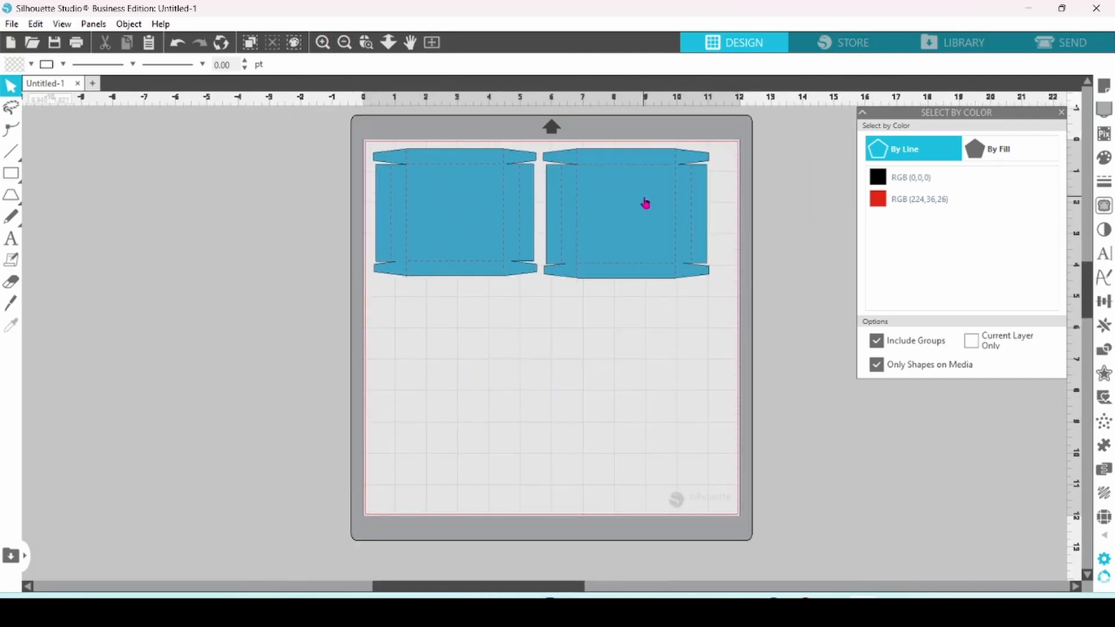
left_click(1071, 41)
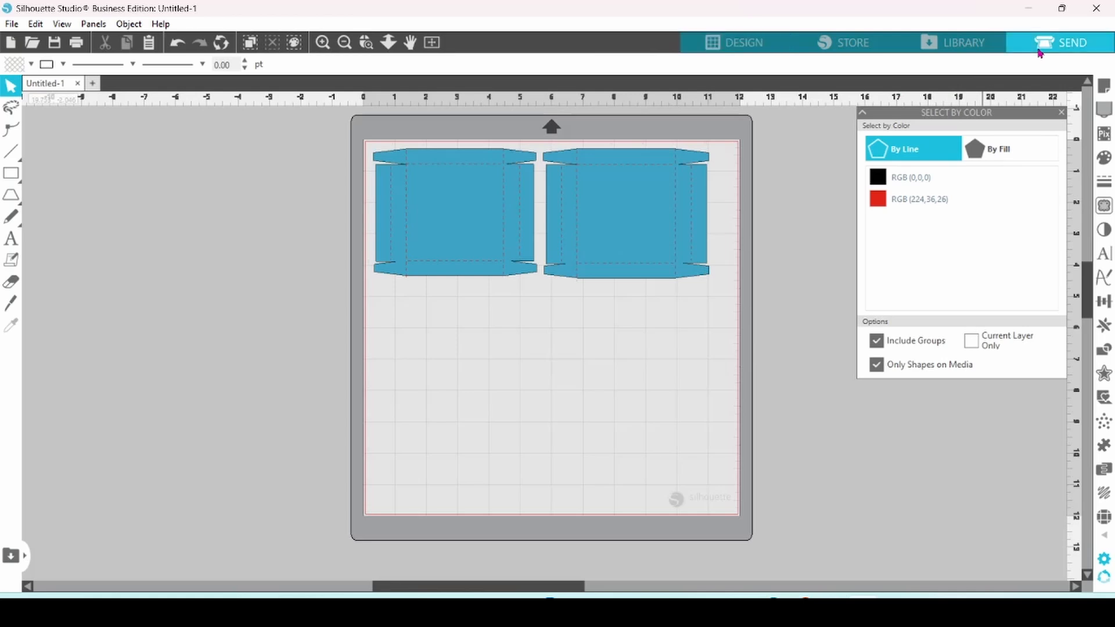